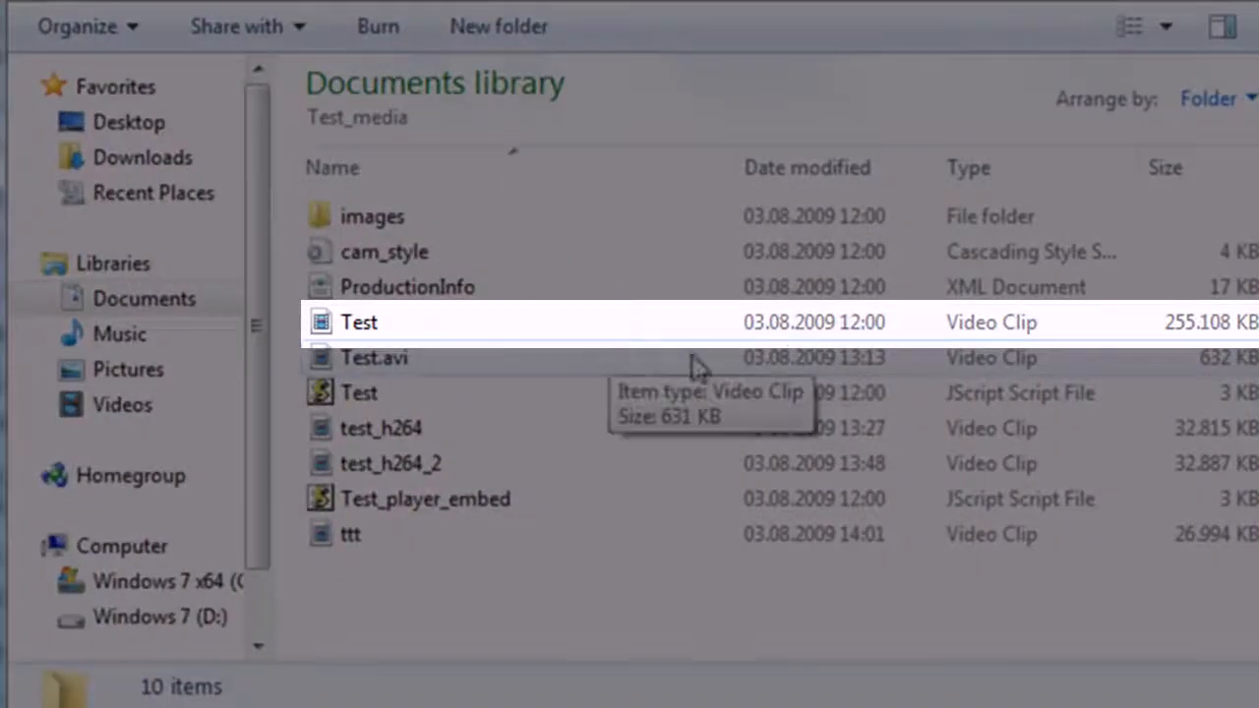
{"action": "mouse_move", "coordinate": [1145, 350]}
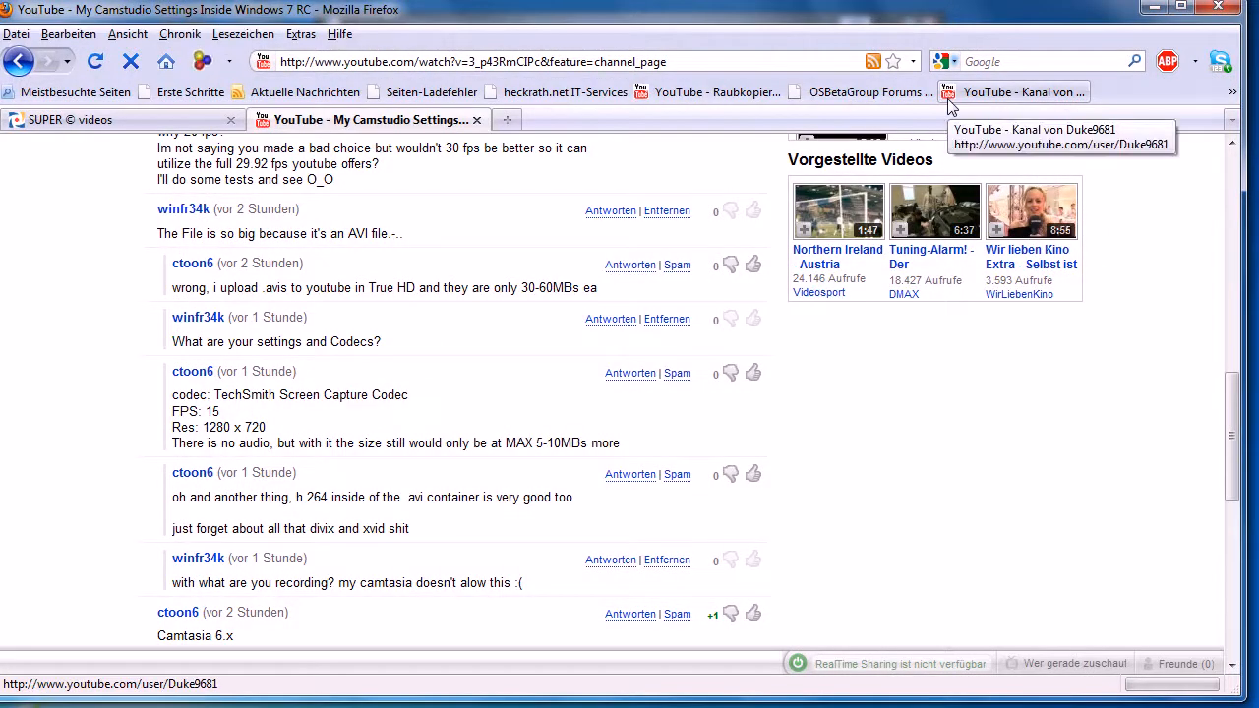
{"action": "mouse_move", "coordinate": [684, 17]}
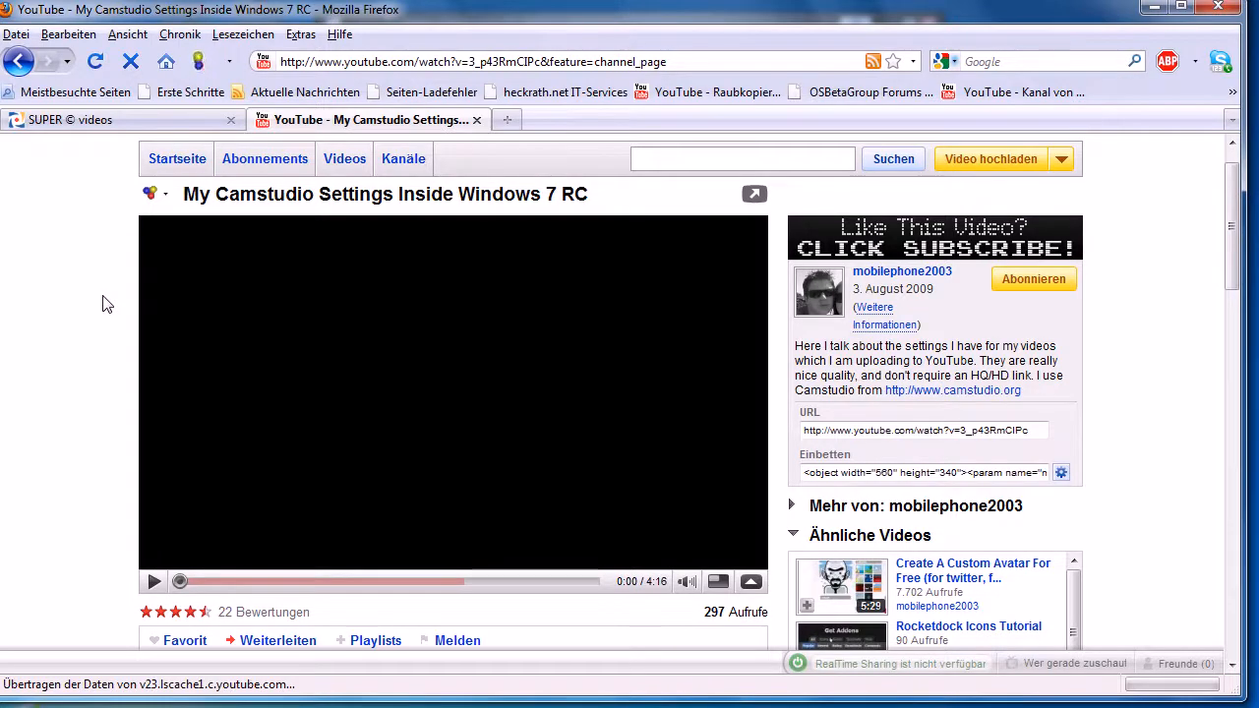
Scroll through the output settings for the AVI, H.264/AVC and mp3 selection.
{"action": "scroll", "scroll_direction": "down", "scroll_amount": 3}
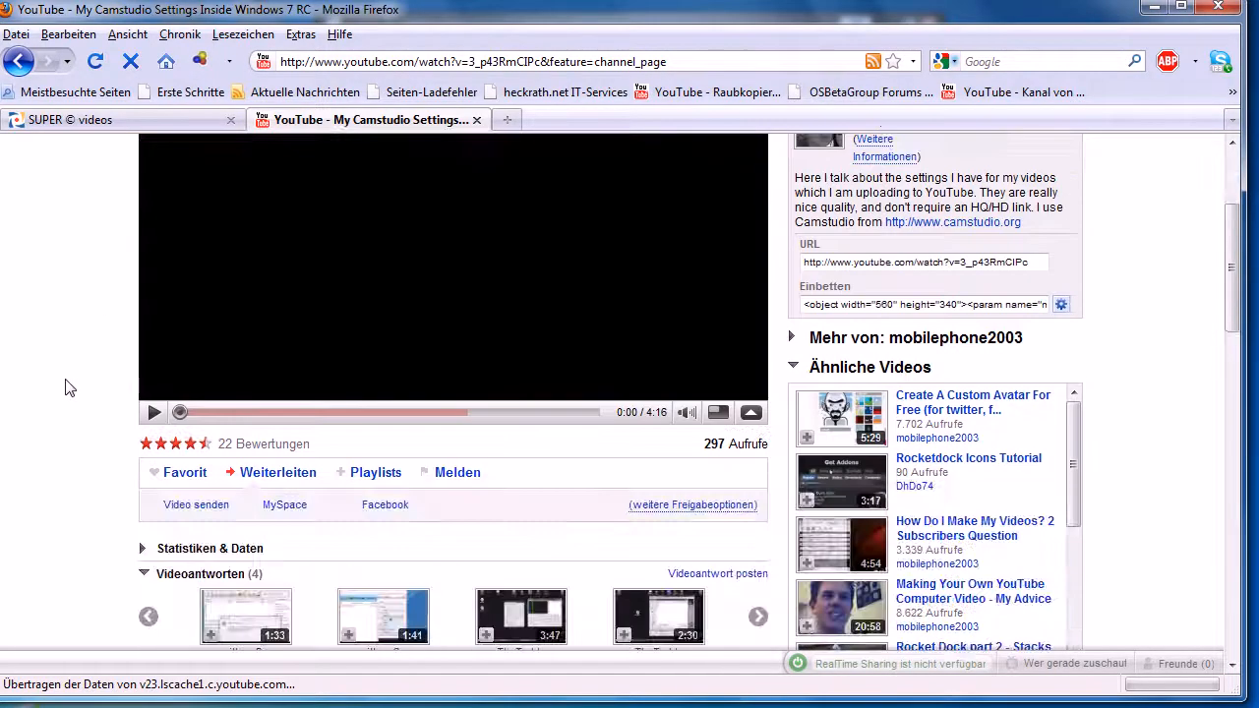
{"action": "scroll", "scroll_direction": "down", "scroll_amount": 3}
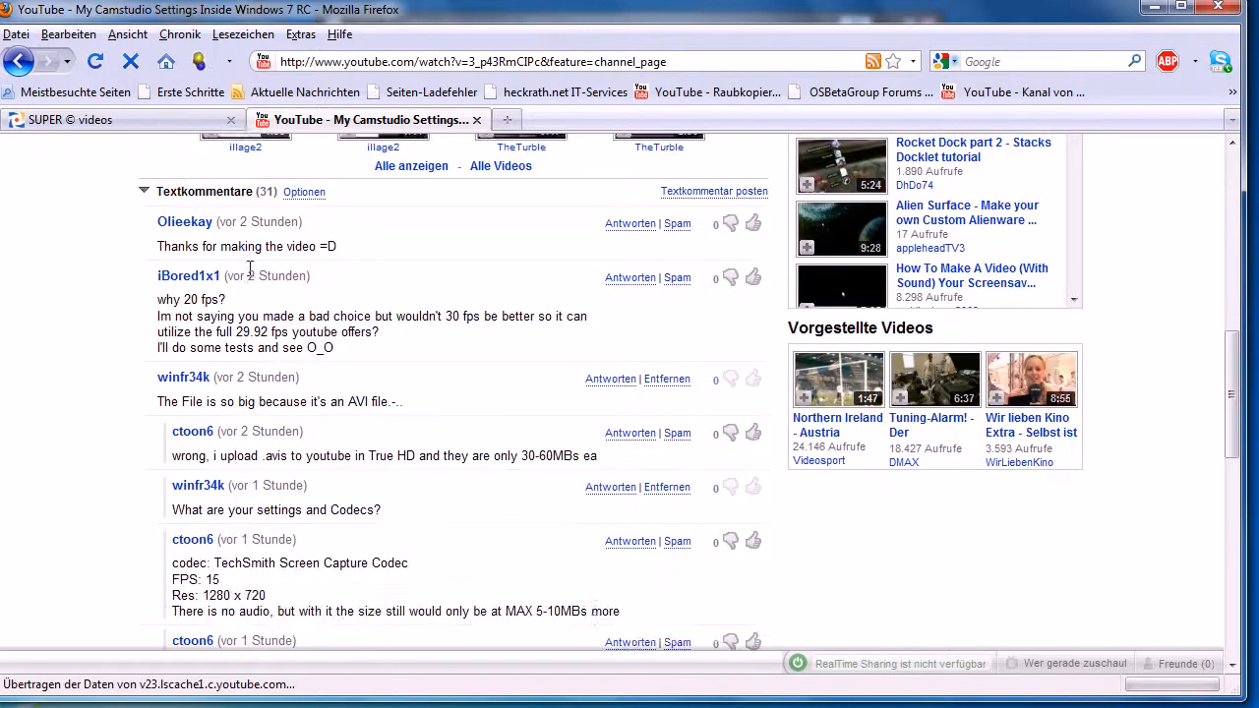
{"action": "scroll", "scroll_direction": "down", "scroll_amount": 3}
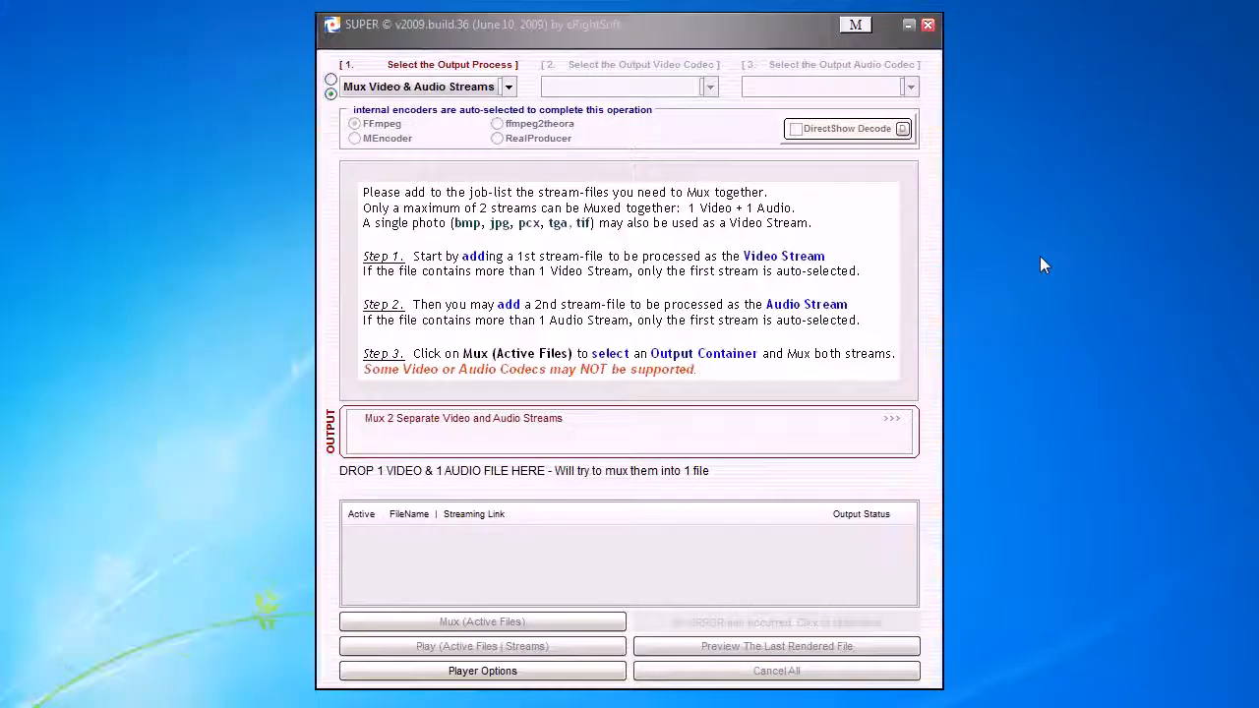
{"action": "mouse_move", "coordinate": [977, 279]}
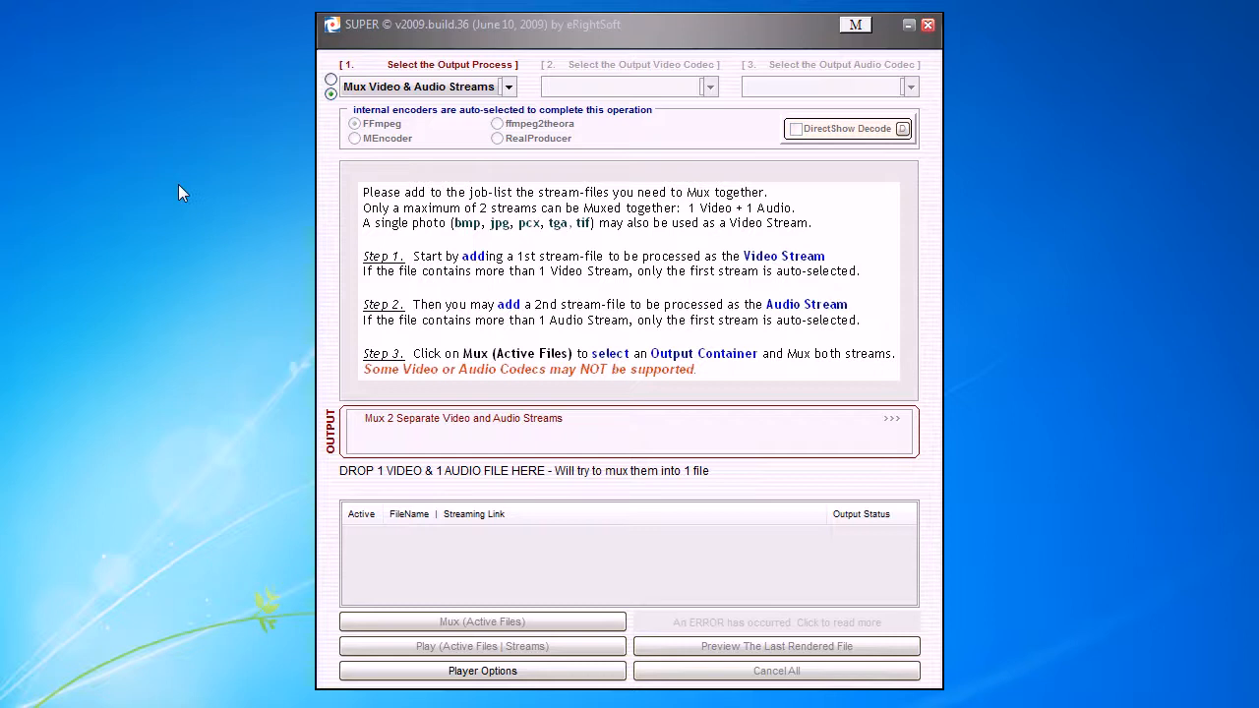
{"action": "mouse_move", "coordinate": [99, 66]}
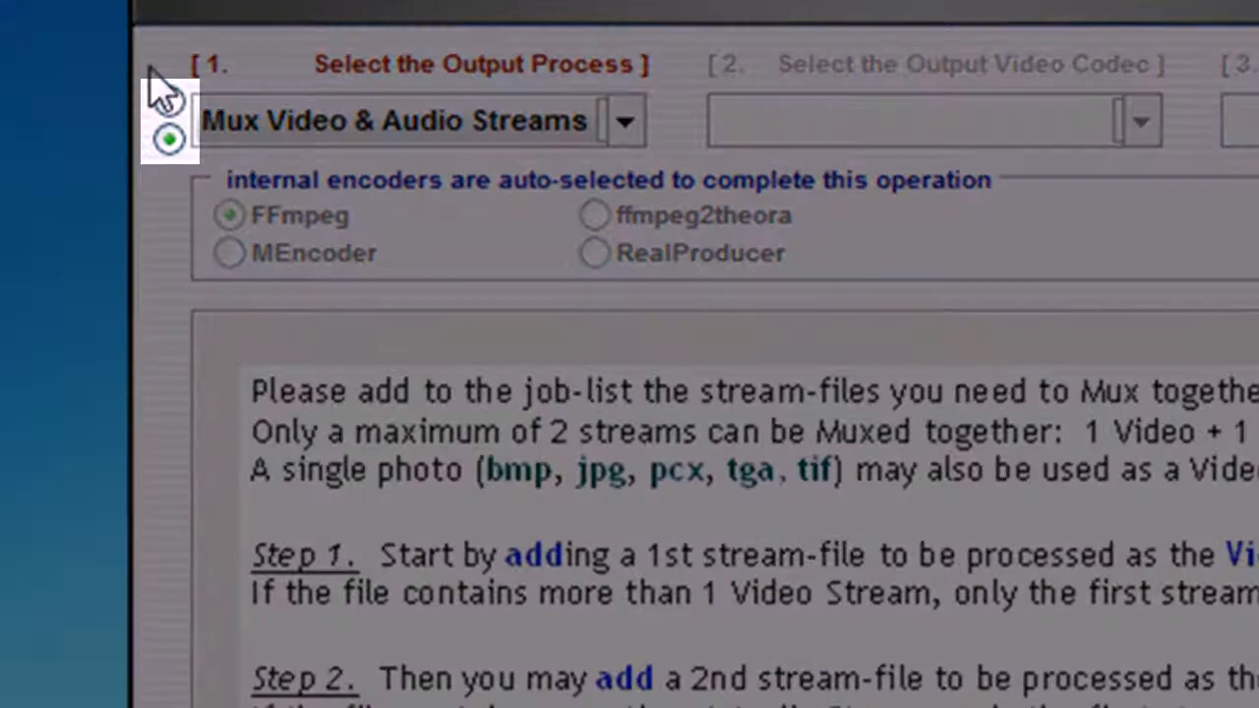
{"action": "mouse_move", "coordinate": [148, 180]}
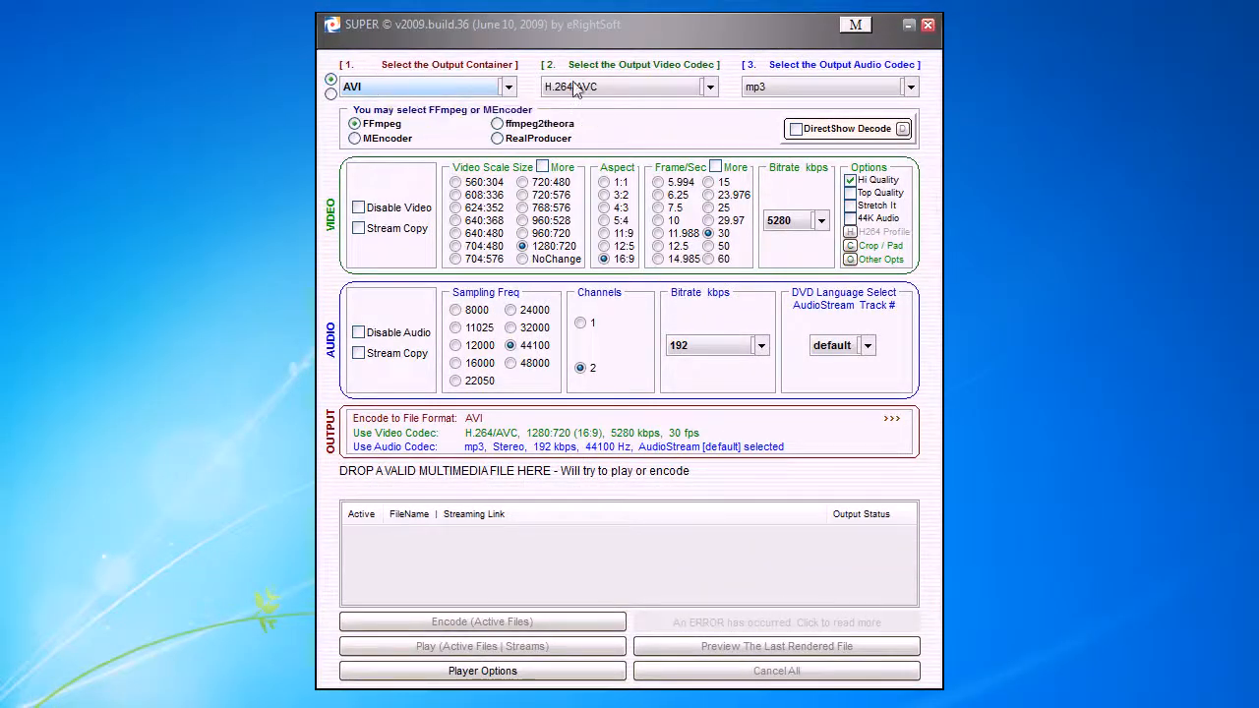
{"action": "mouse_move", "coordinate": [807, 437]}
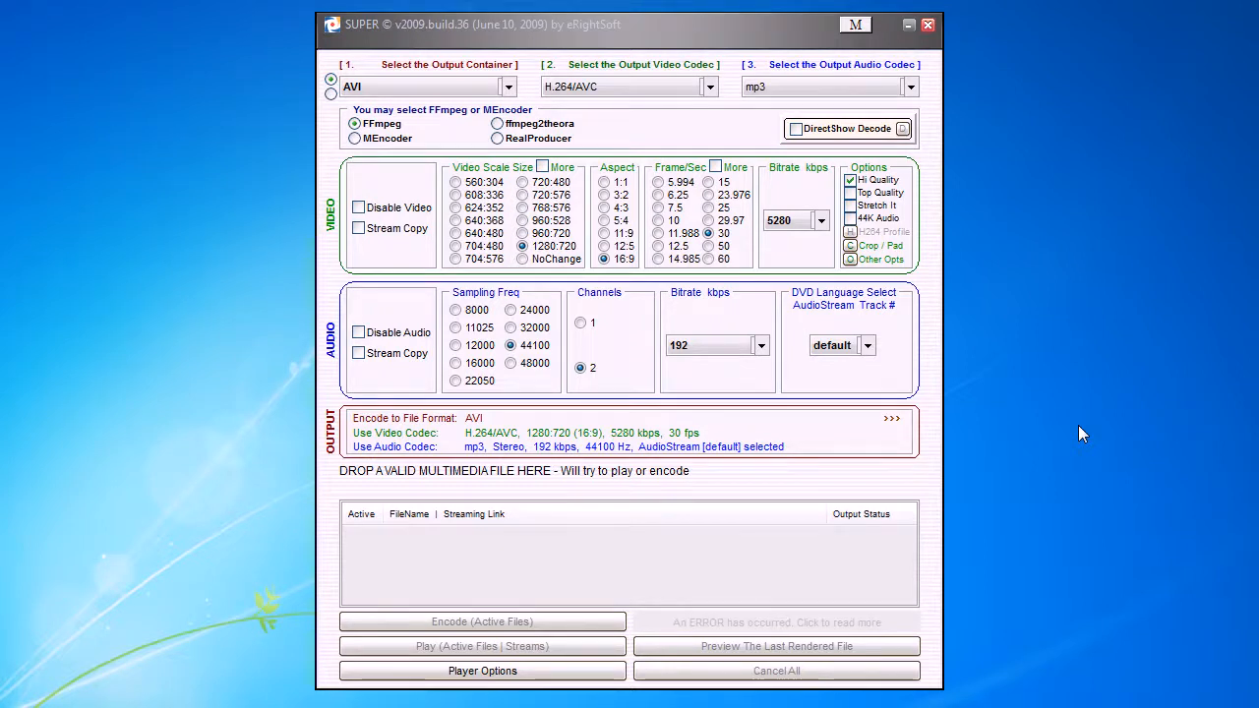
{"action": "mouse_move", "coordinate": [645, 63]}
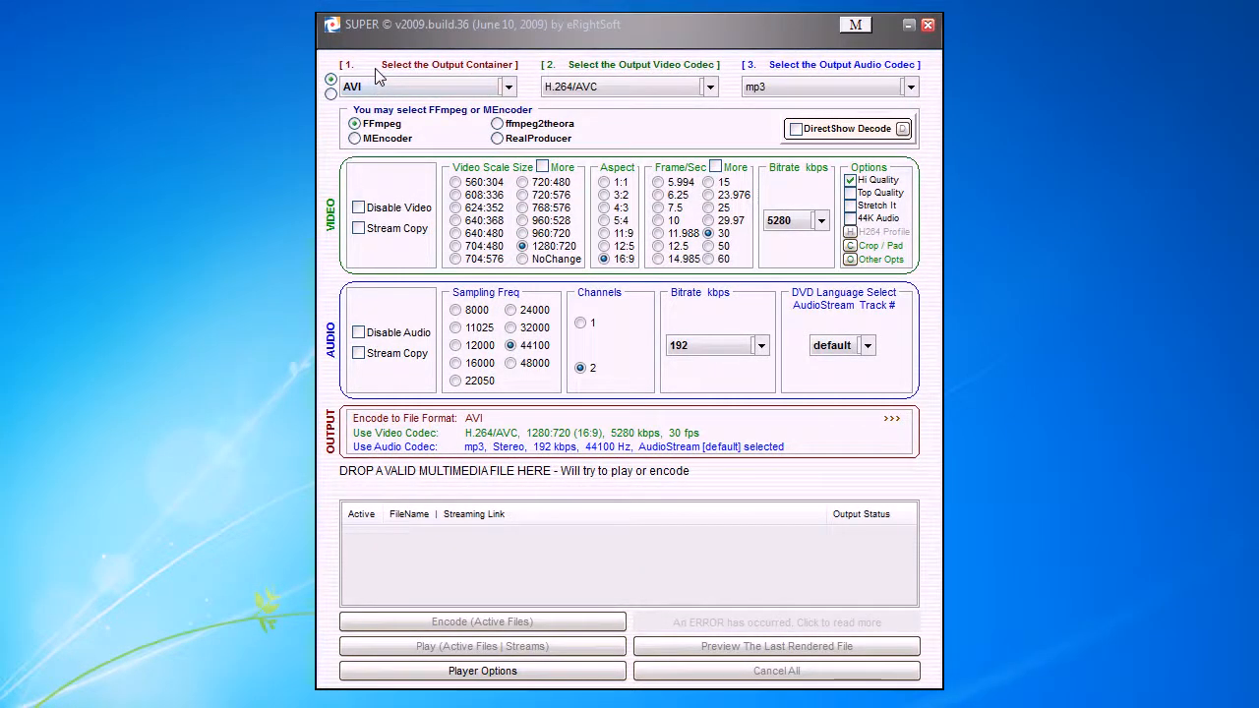
{"action": "mouse_move", "coordinate": [1247, 15]}
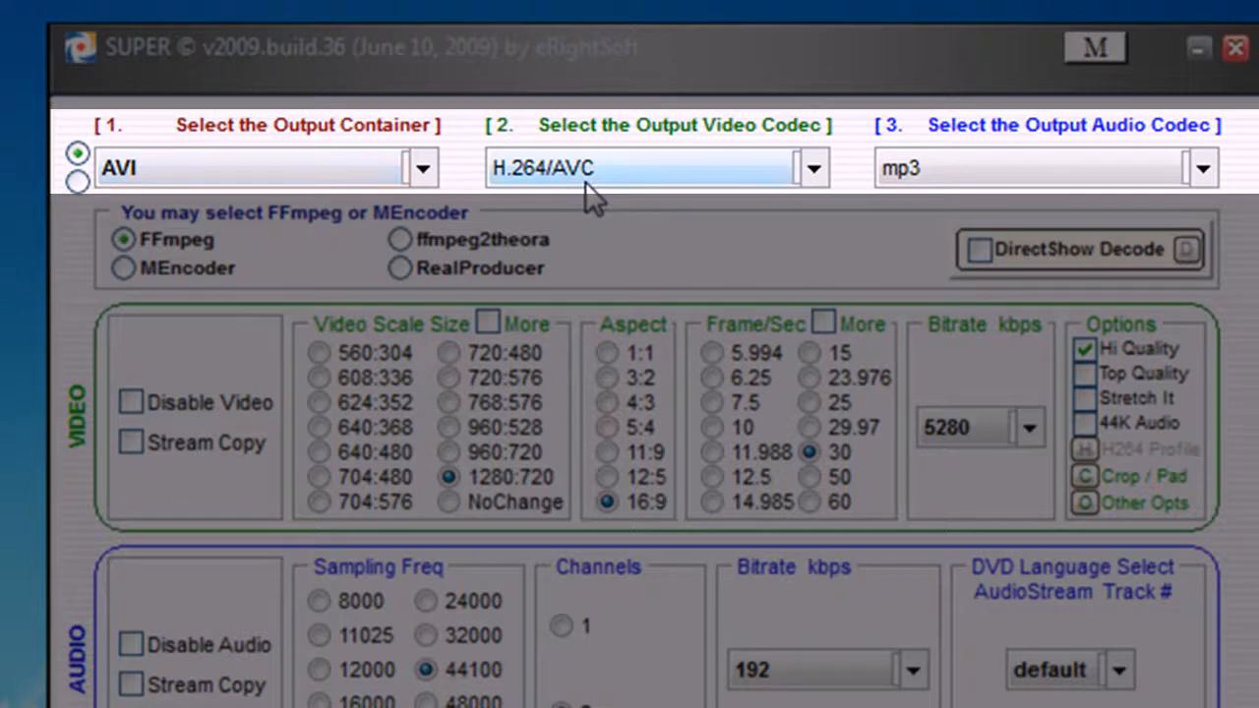
{"action": "mouse_move", "coordinate": [806, 193]}
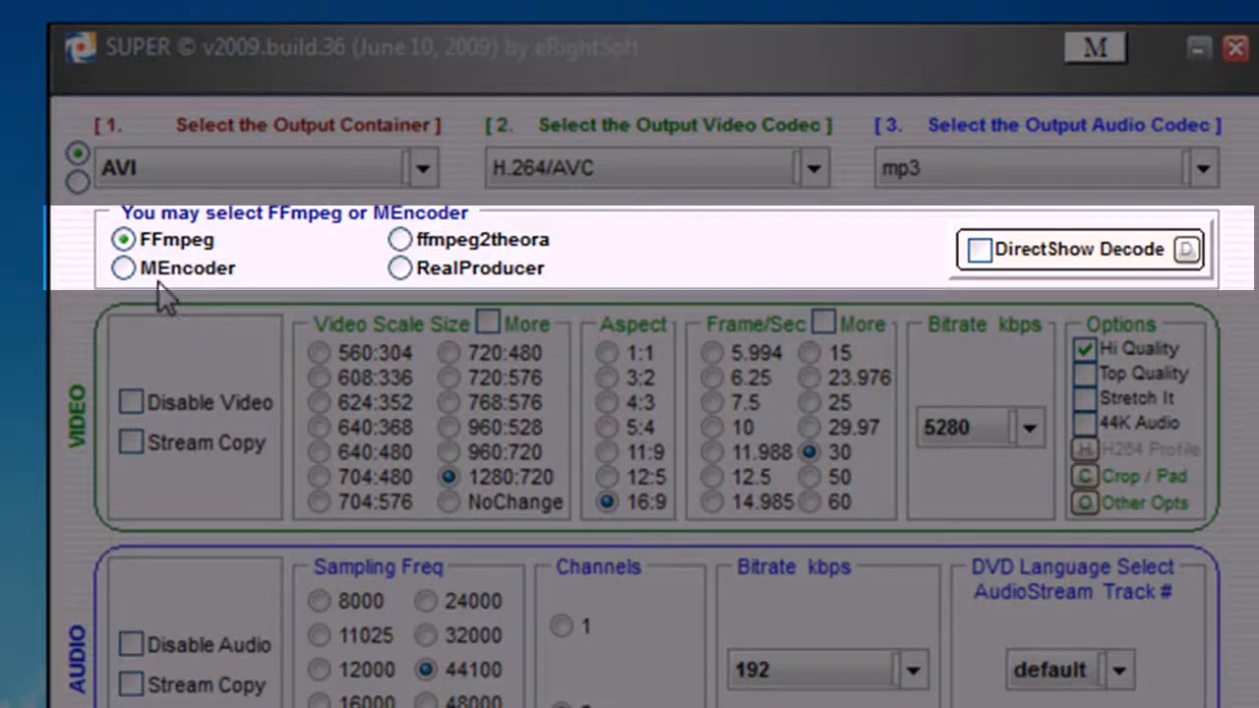
{"action": "mouse_move", "coordinate": [442, 319]}
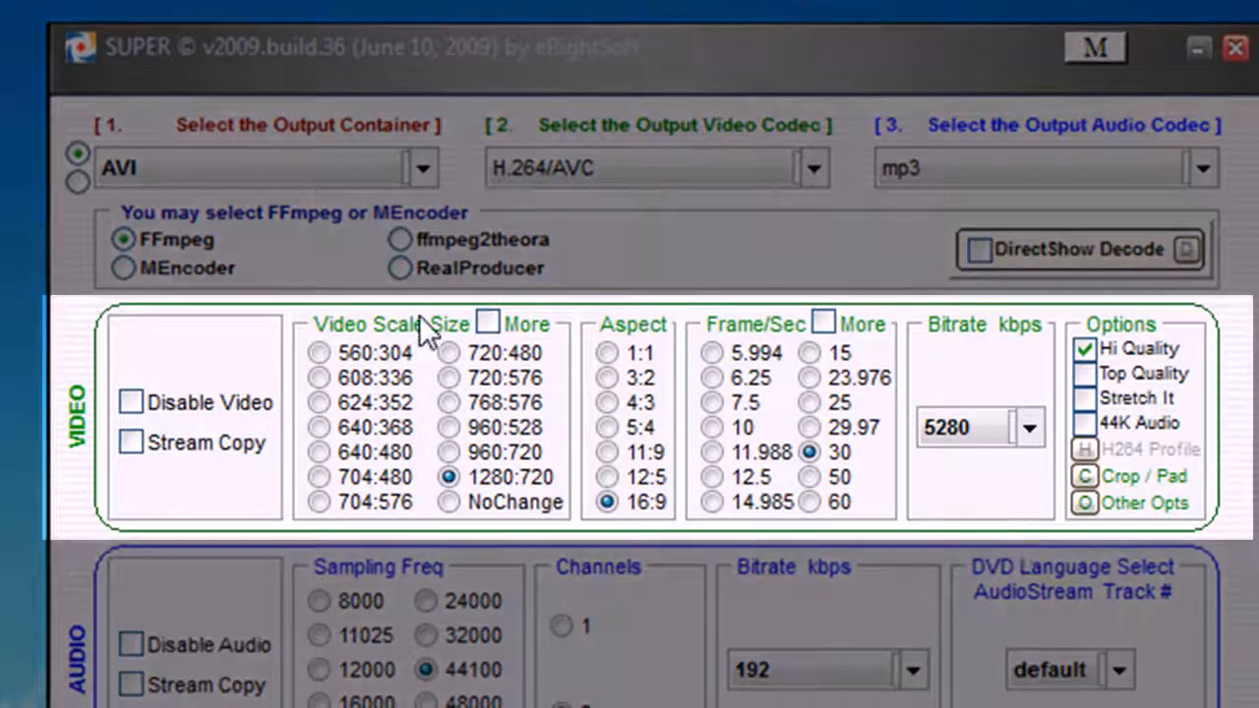
{"action": "mouse_move", "coordinate": [196, 433]}
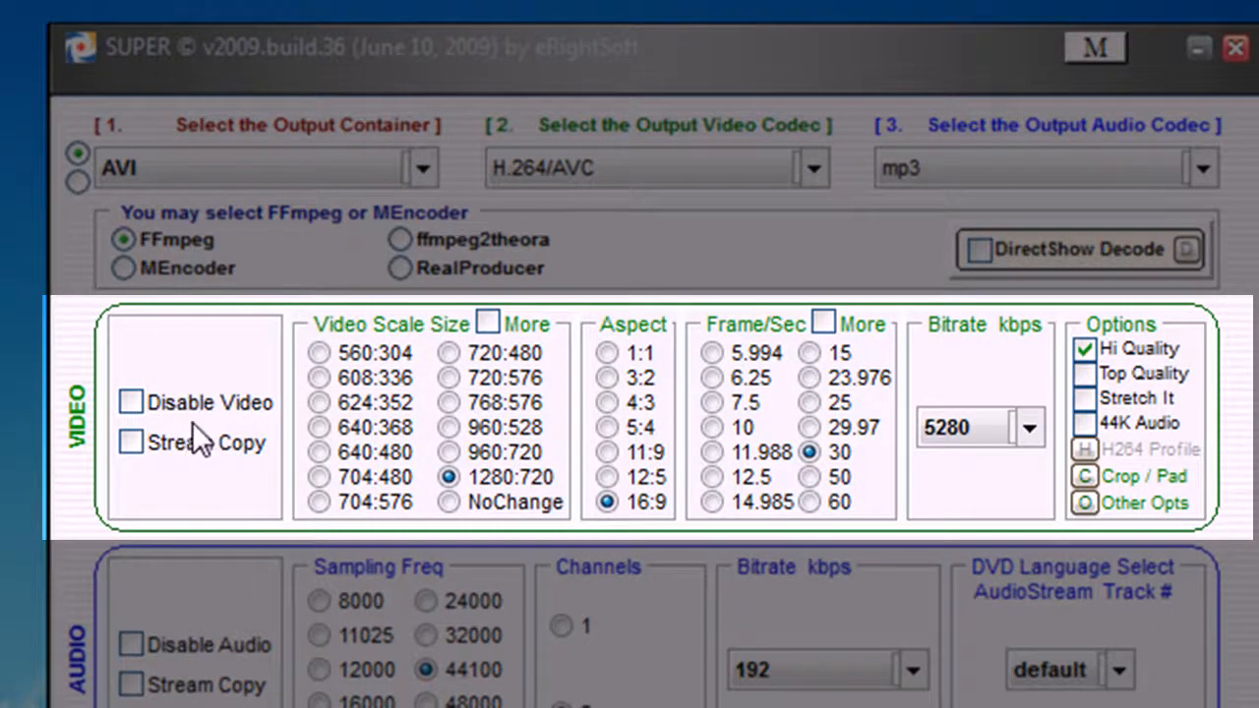
{"action": "mouse_move", "coordinate": [393, 344]}
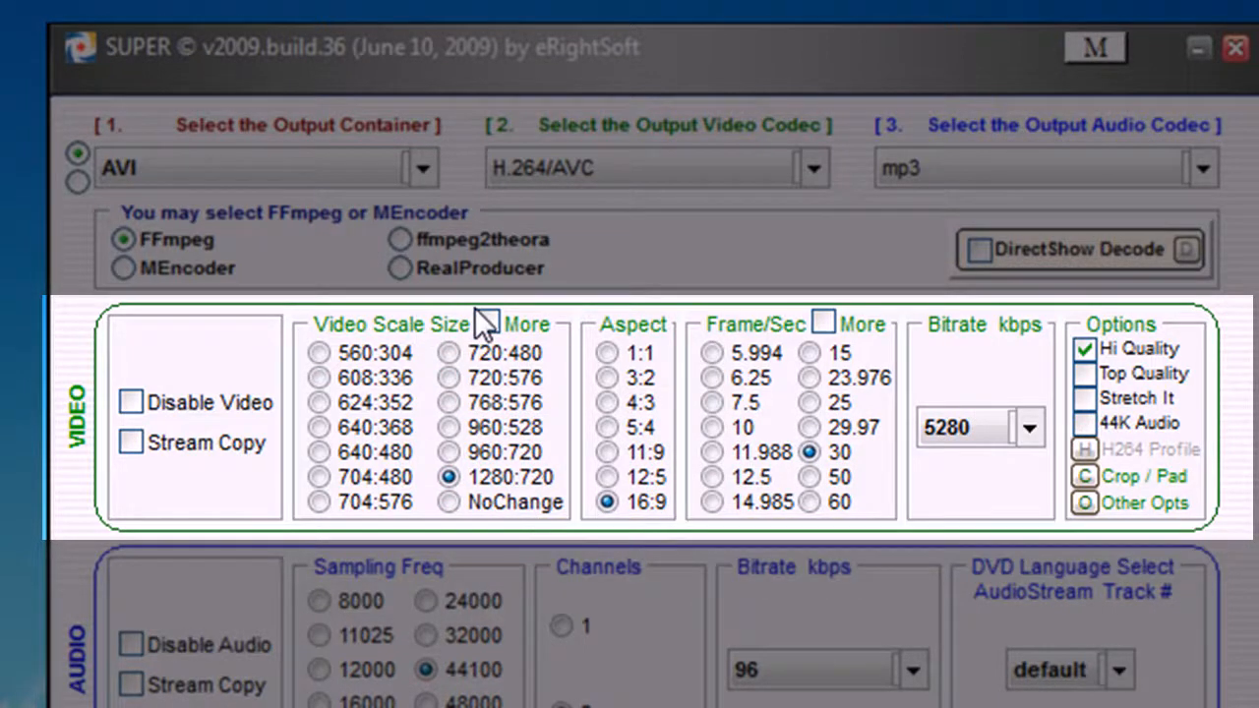
{"action": "mouse_move", "coordinate": [507, 352]}
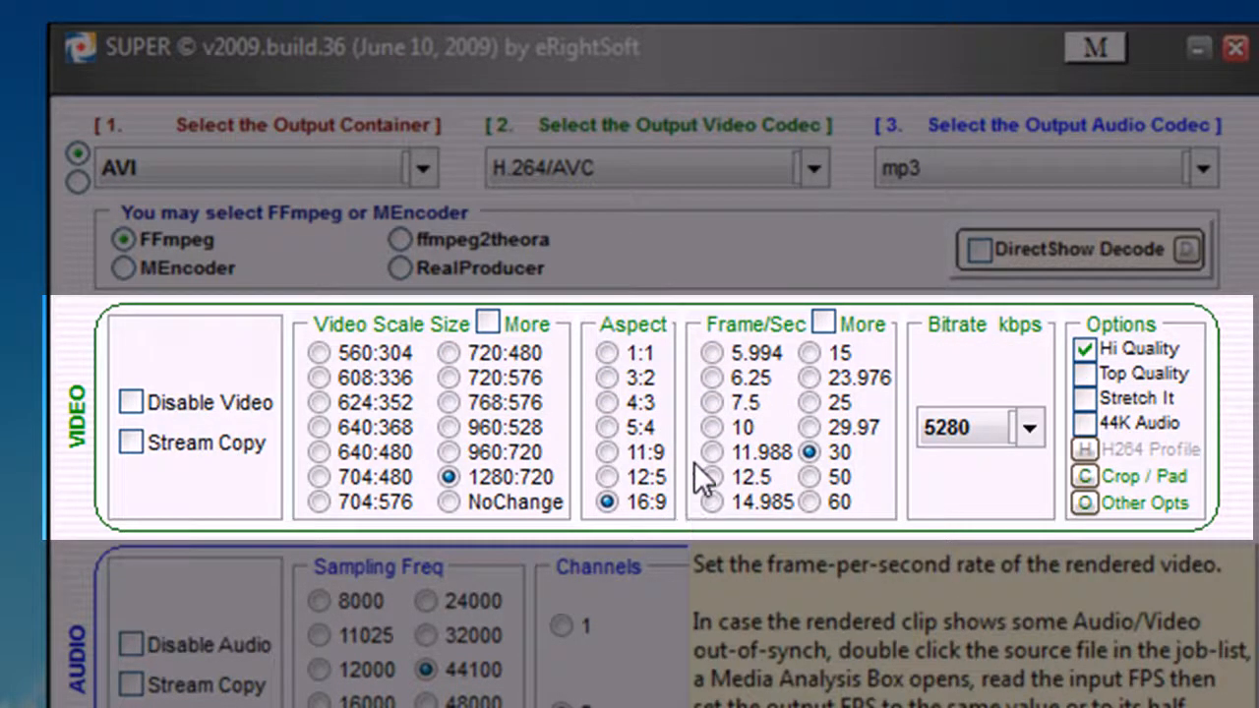
{"action": "mouse_move", "coordinate": [796, 339]}
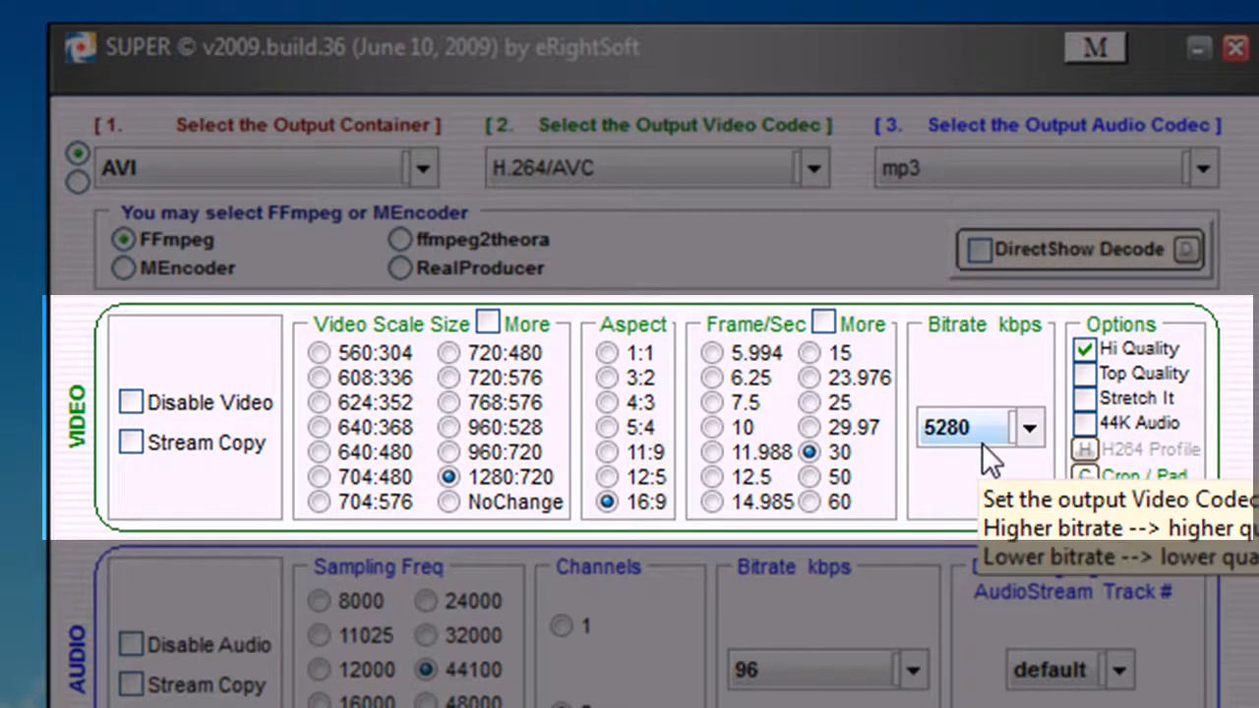
{"action": "mouse_move", "coordinate": [1164, 344]}
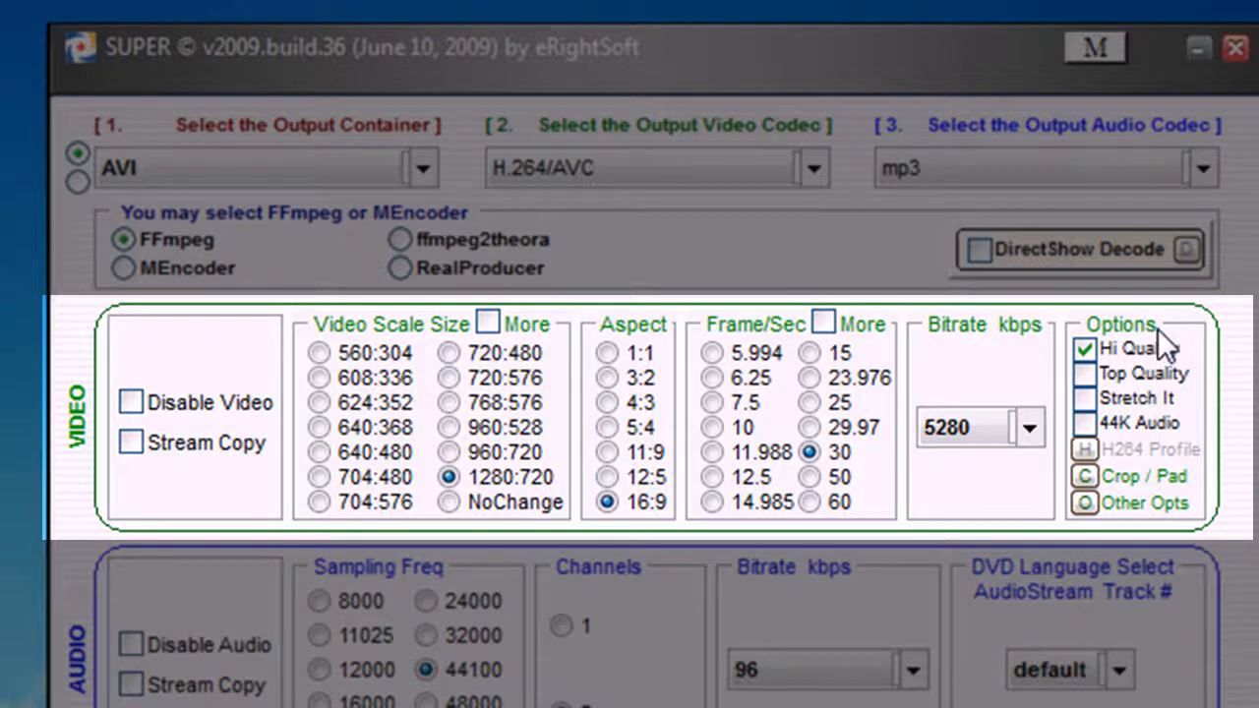
{"action": "mouse_move", "coordinate": [1160, 413]}
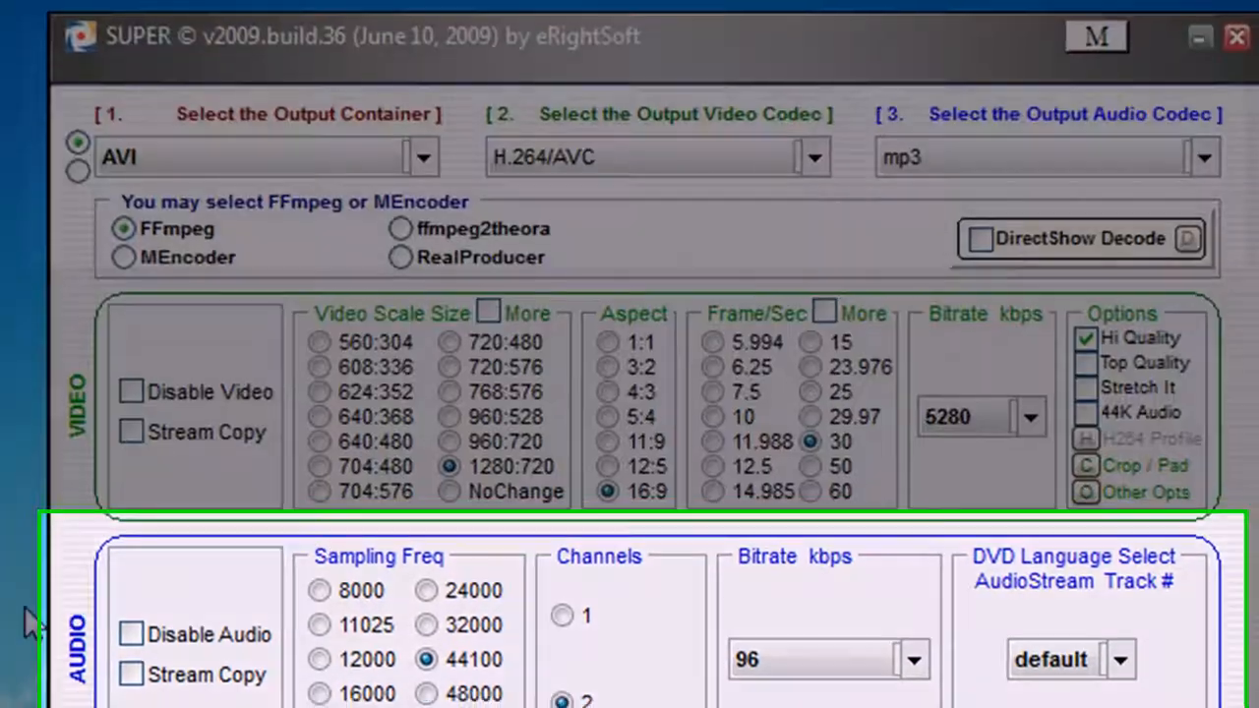
Choose 192 kbps from the Audio Bitrate list, replacing 96.
{"action": "scroll", "scroll_direction": "down", "scroll_amount": 3}
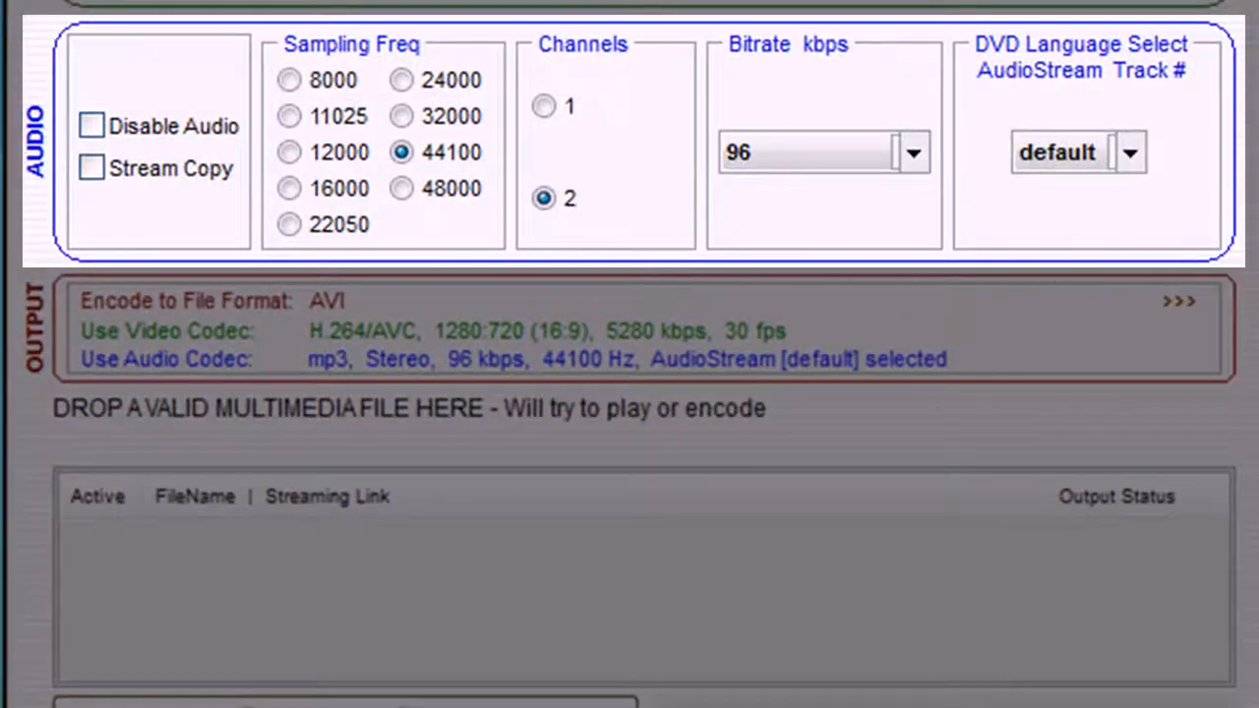
{"action": "mouse_move", "coordinate": [232, 196]}
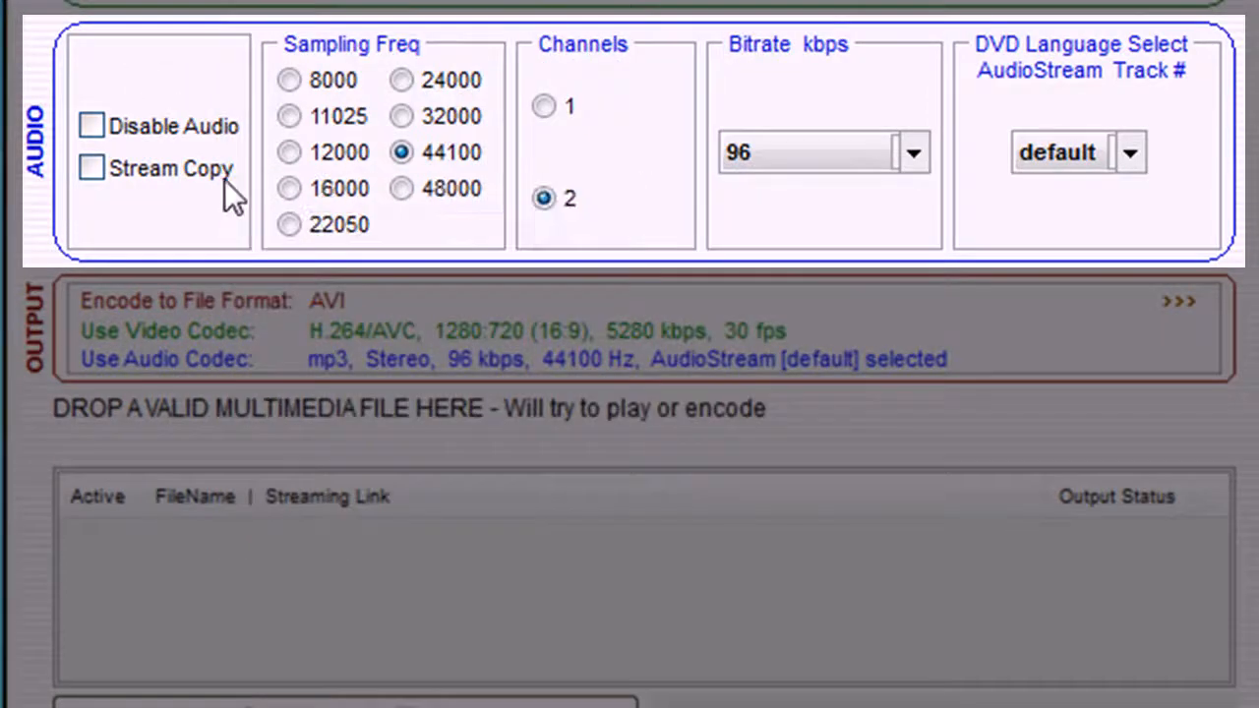
{"action": "mouse_move", "coordinate": [389, 69]}
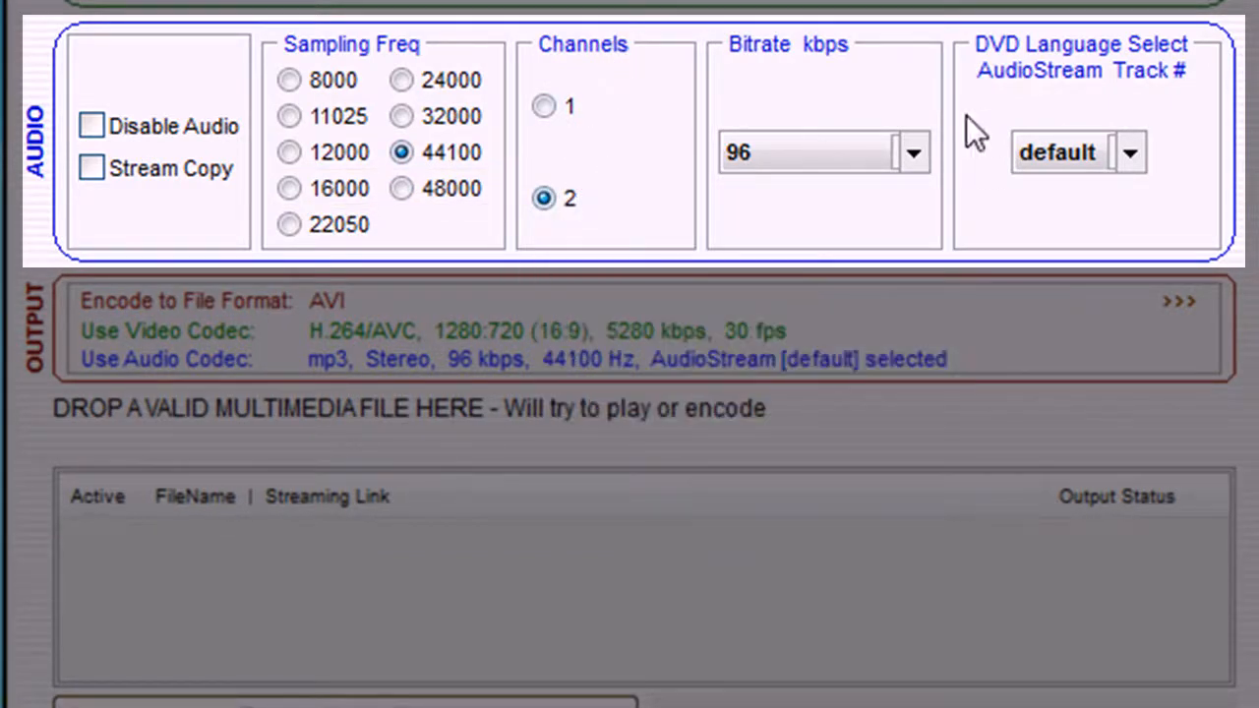
{"action": "mouse_move", "coordinate": [875, 157]}
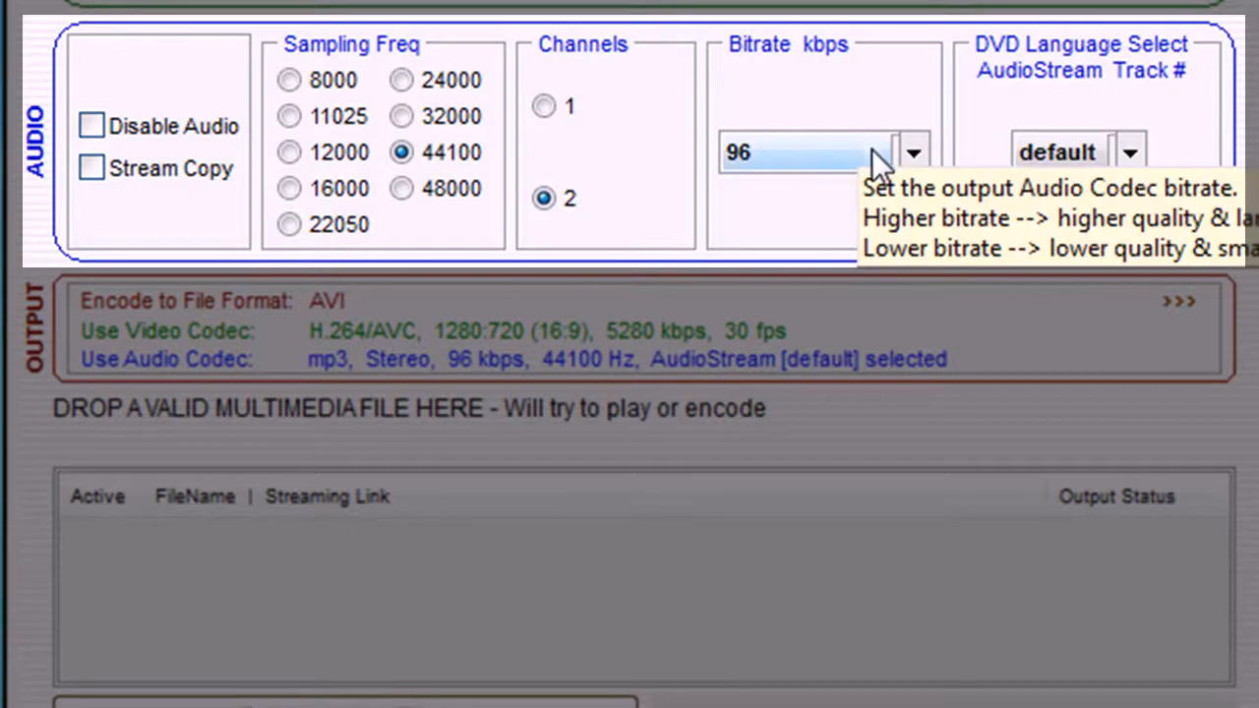
{"action": "left_click", "coordinate": [912, 154]}
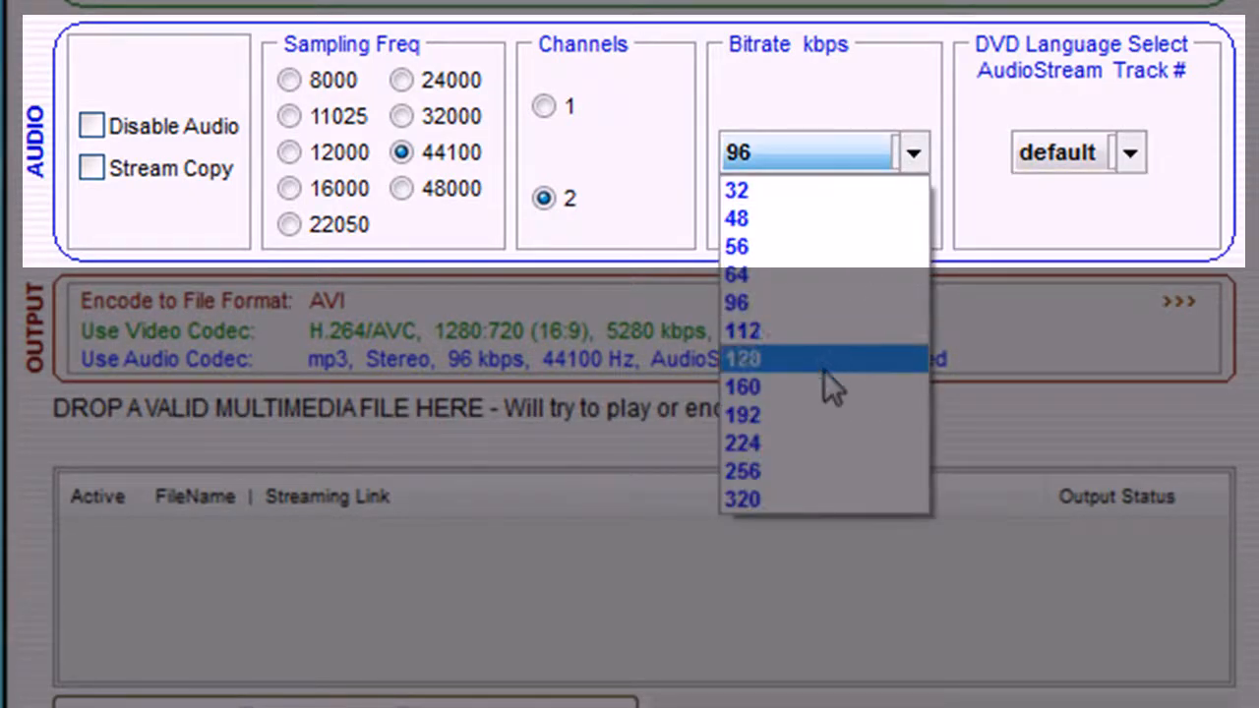
{"action": "left_click", "coordinate": [744, 413]}
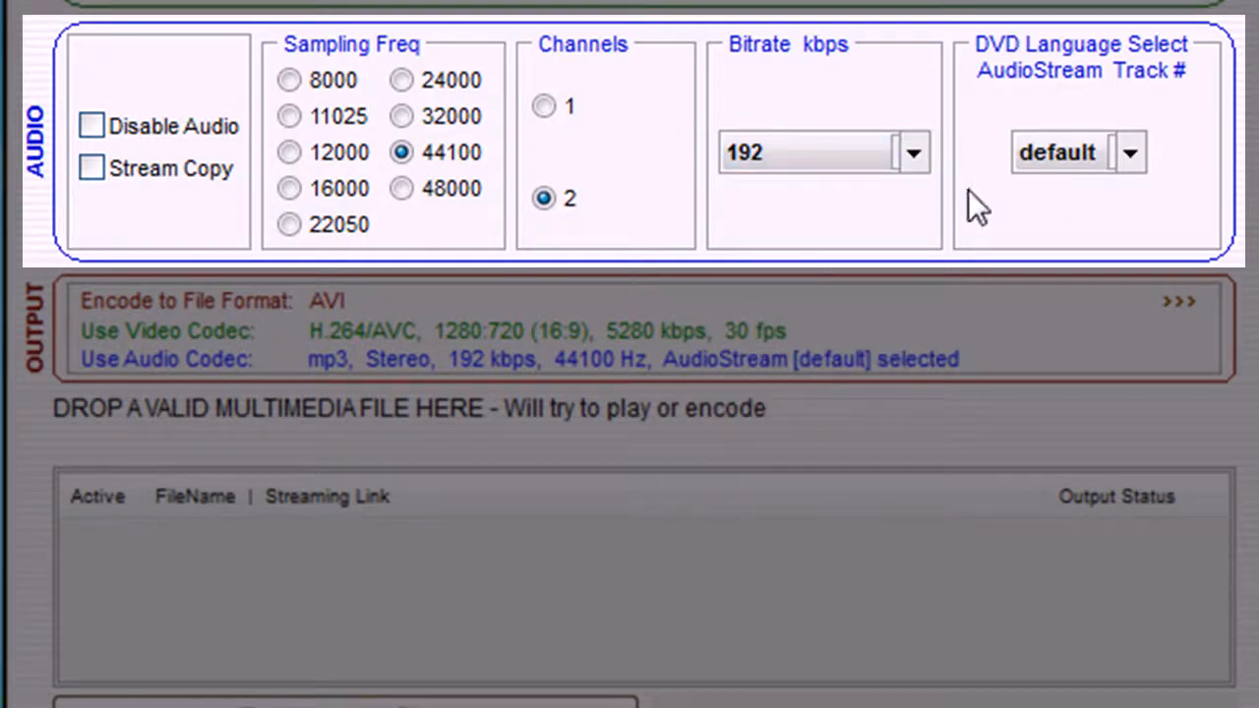
{"action": "mouse_move", "coordinate": [1023, 207]}
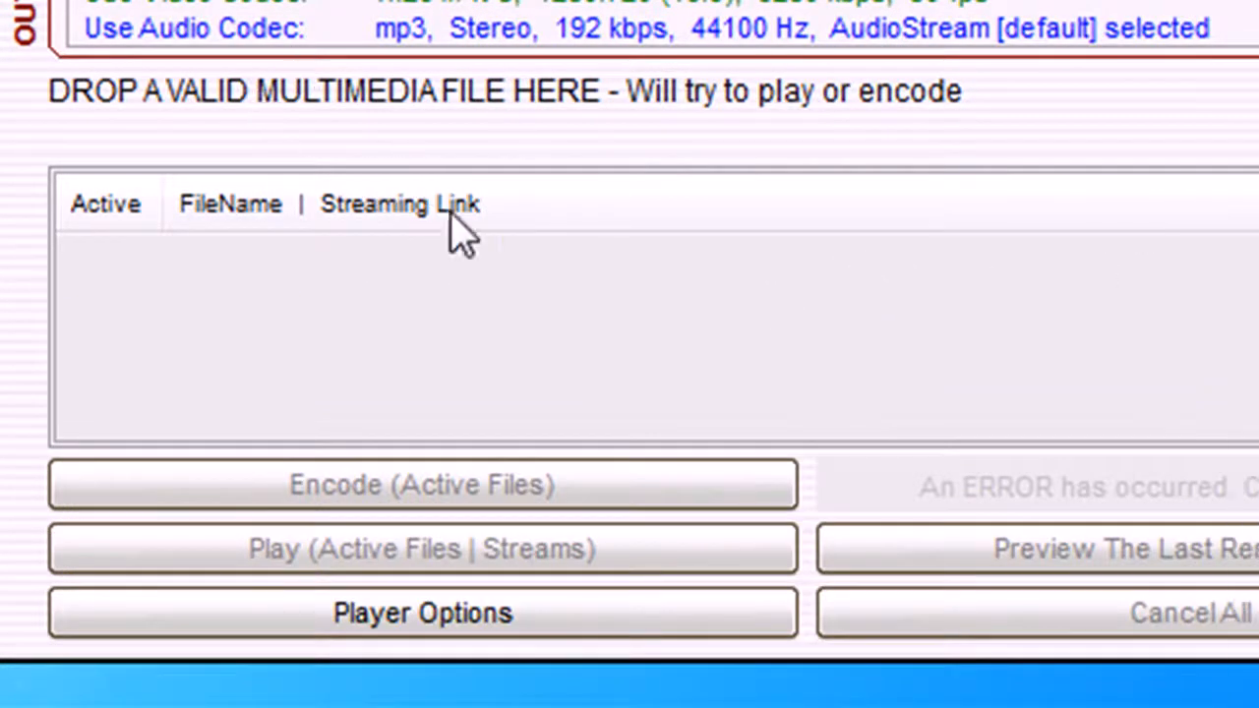
{"action": "mouse_move", "coordinate": [295, 325]}
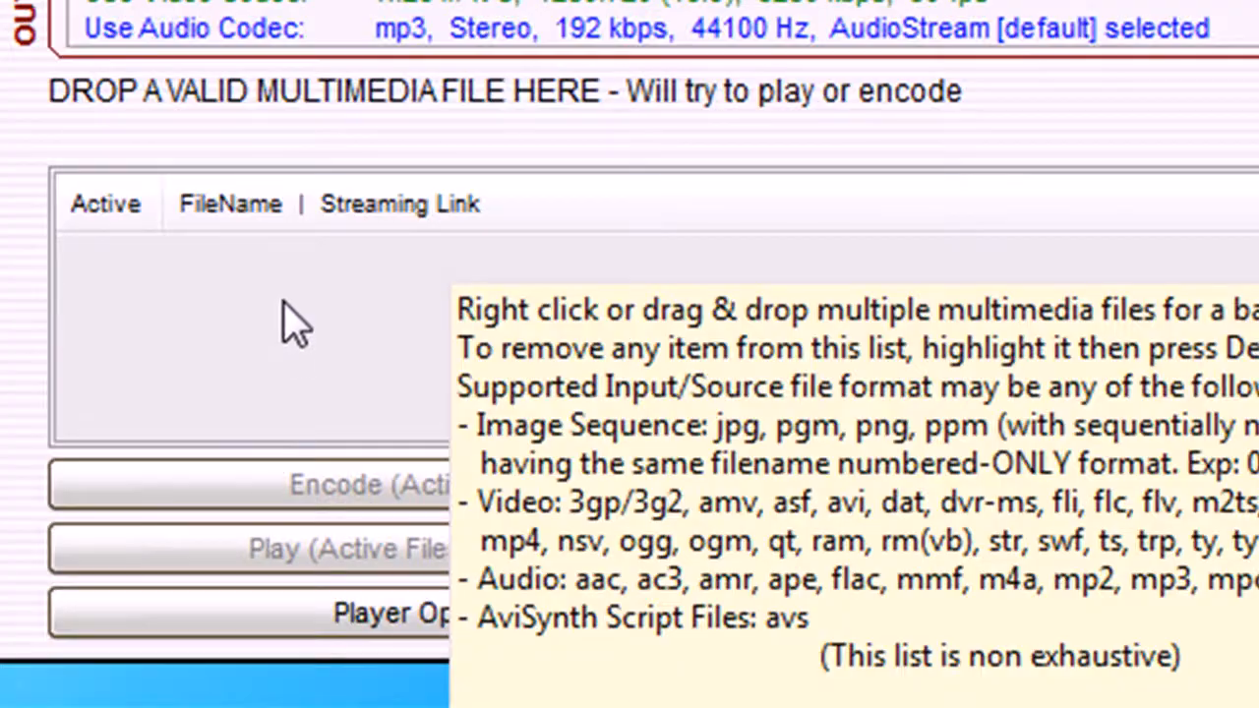
Add Wildlife.wmv from Sample Videos to the encoding file list.
{"action": "right_click", "coordinate": [295, 324]}
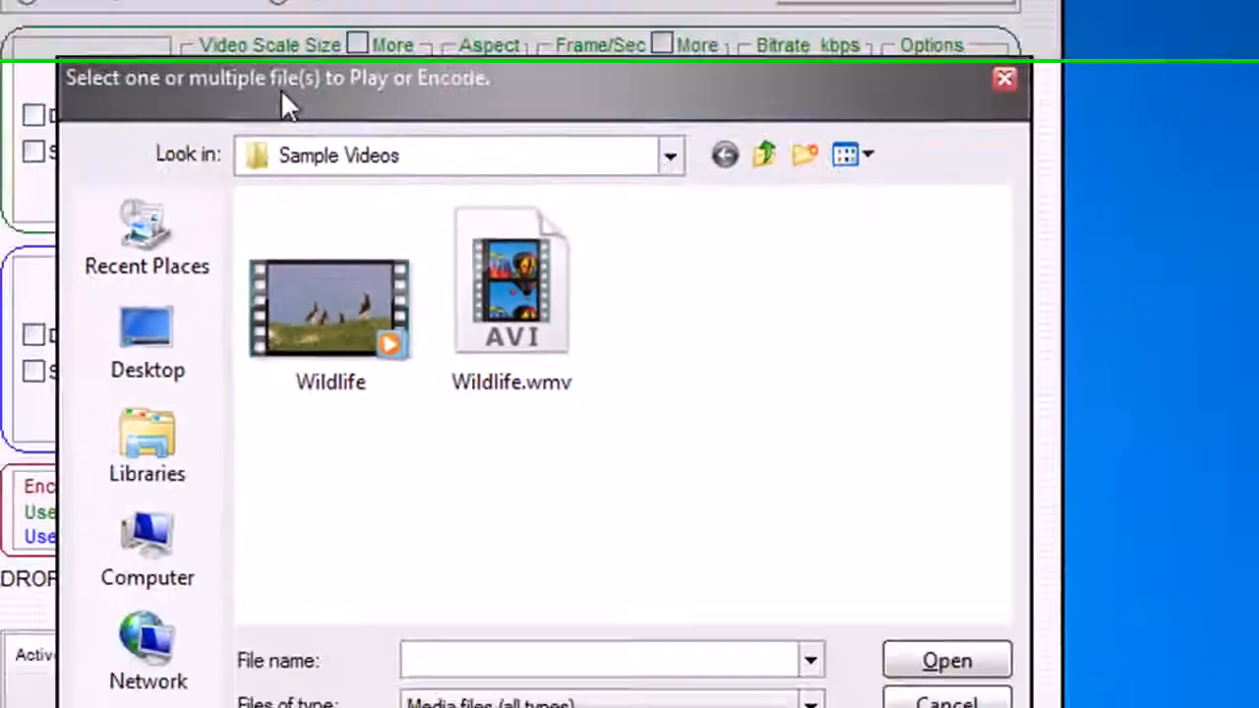
{"action": "left_click", "coordinate": [944, 661]}
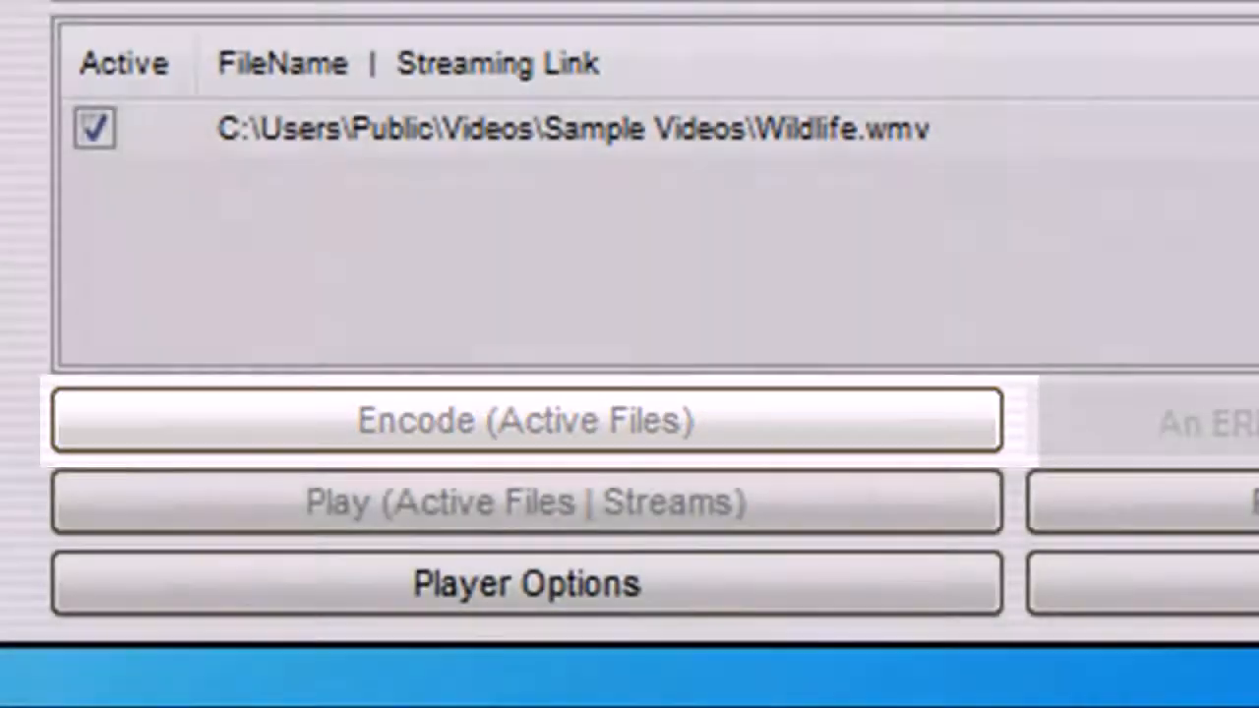
Start encoding the active file with the H264 FourCC confirmed.
{"action": "left_click", "coordinate": [527, 421]}
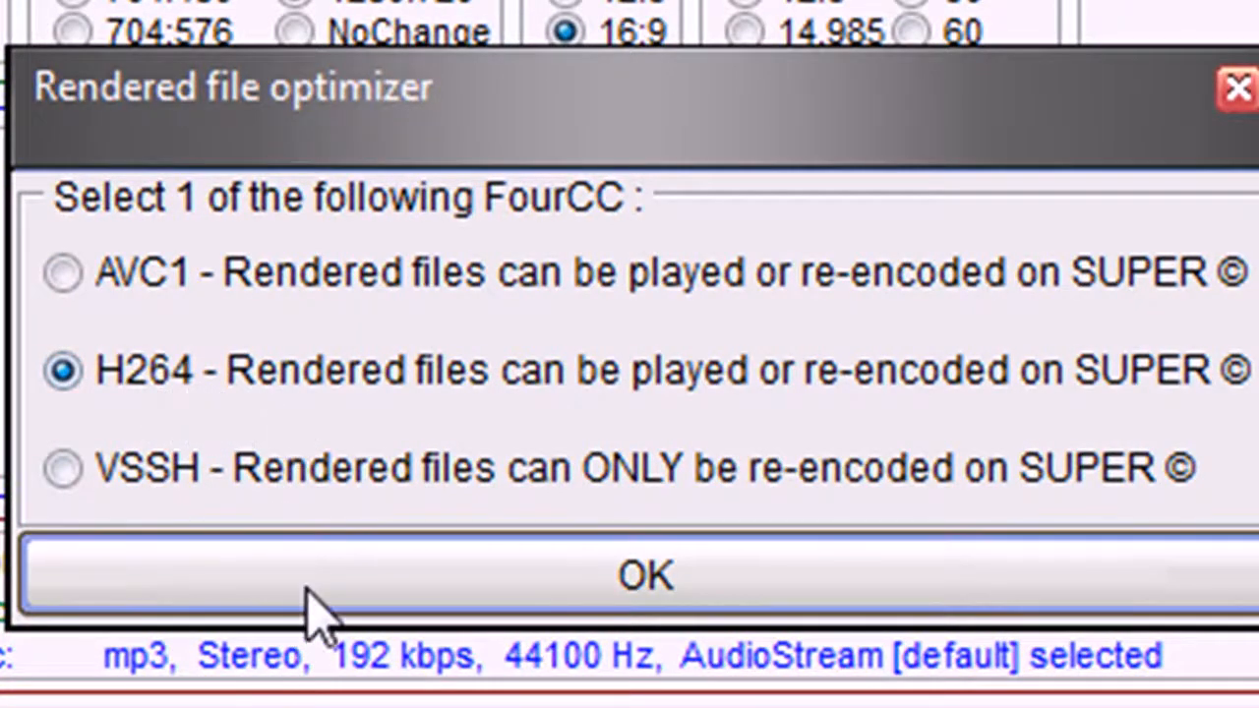
{"action": "left_click", "coordinate": [645, 575]}
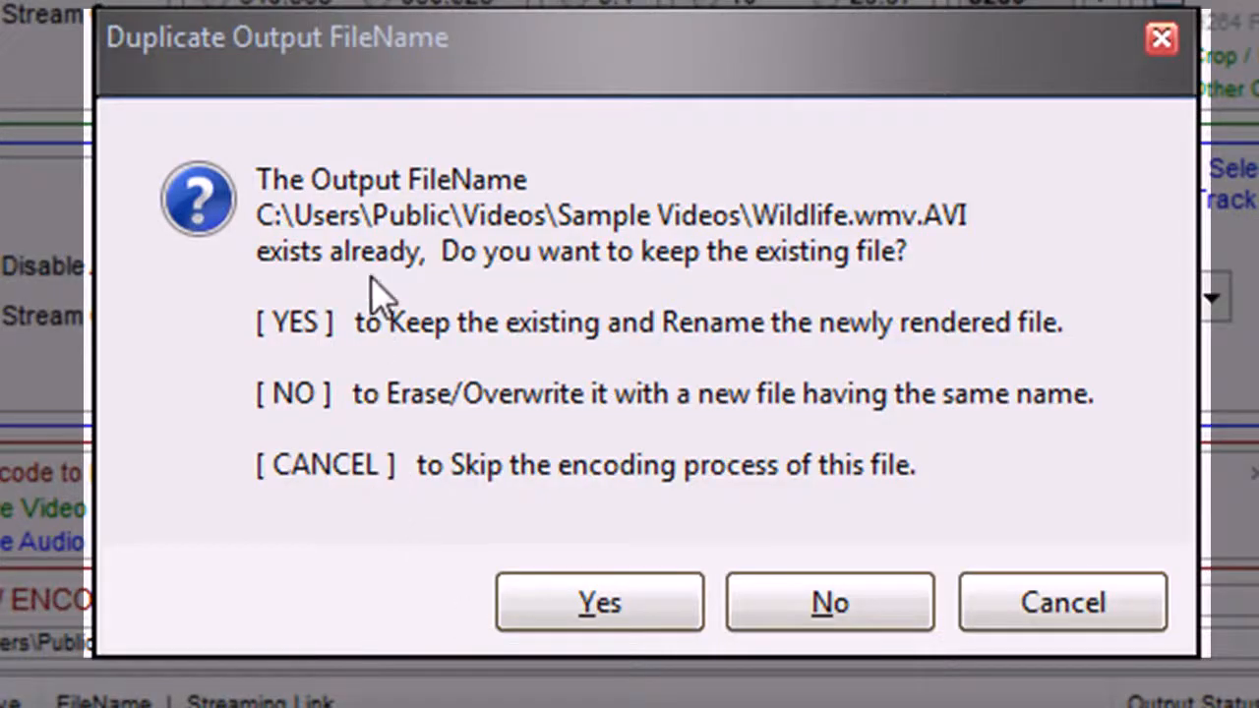
{"action": "mouse_move", "coordinate": [304, 354]}
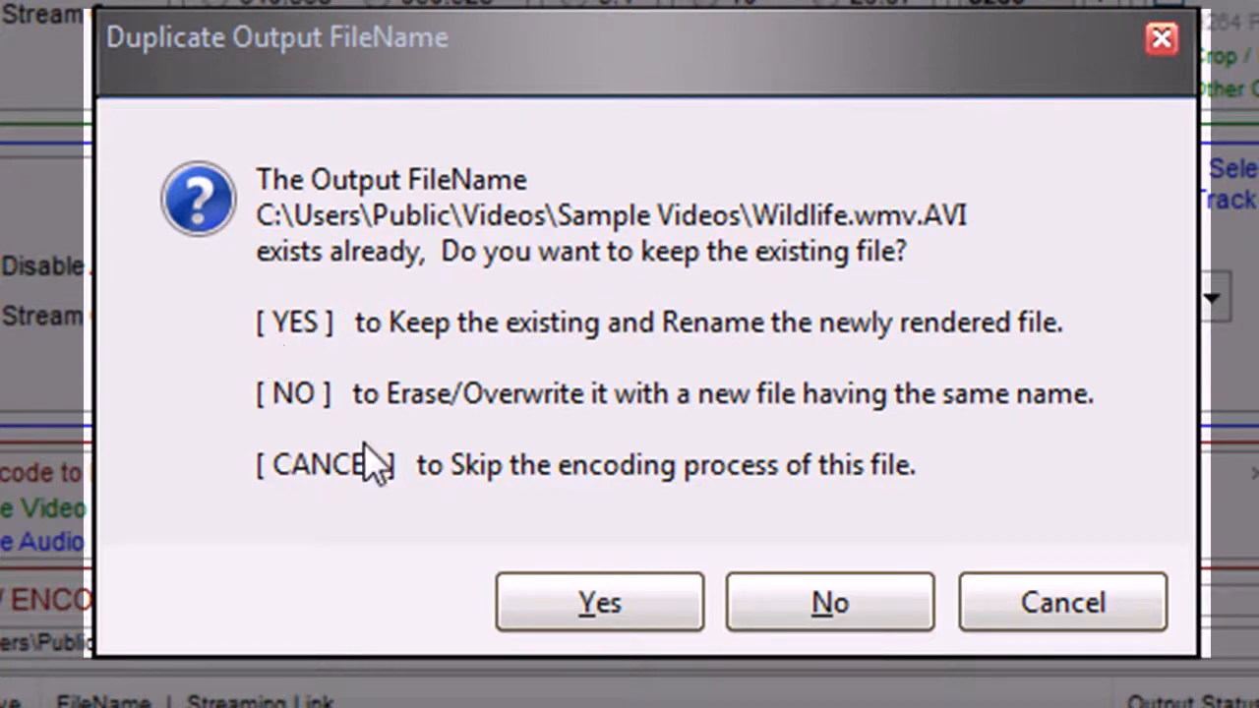
Keep the existing output and name the new file 'test'.
{"action": "left_click", "coordinate": [598, 602]}
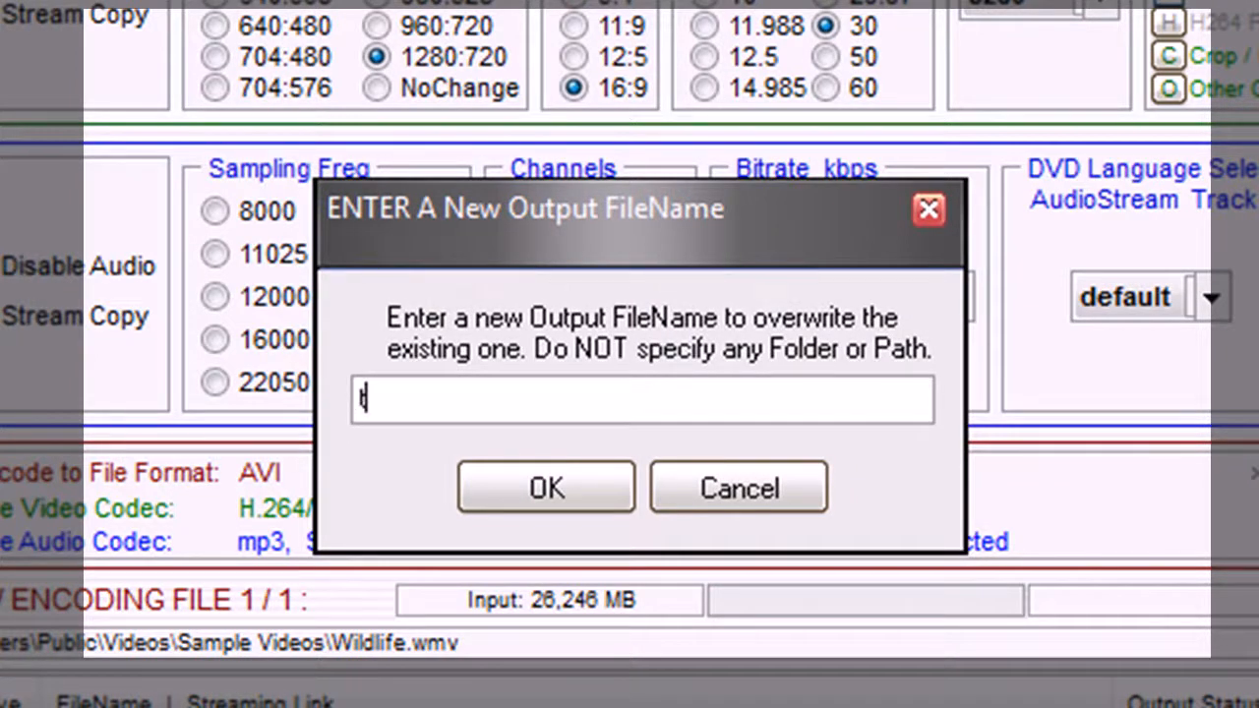
{"action": "type", "text": "est"}
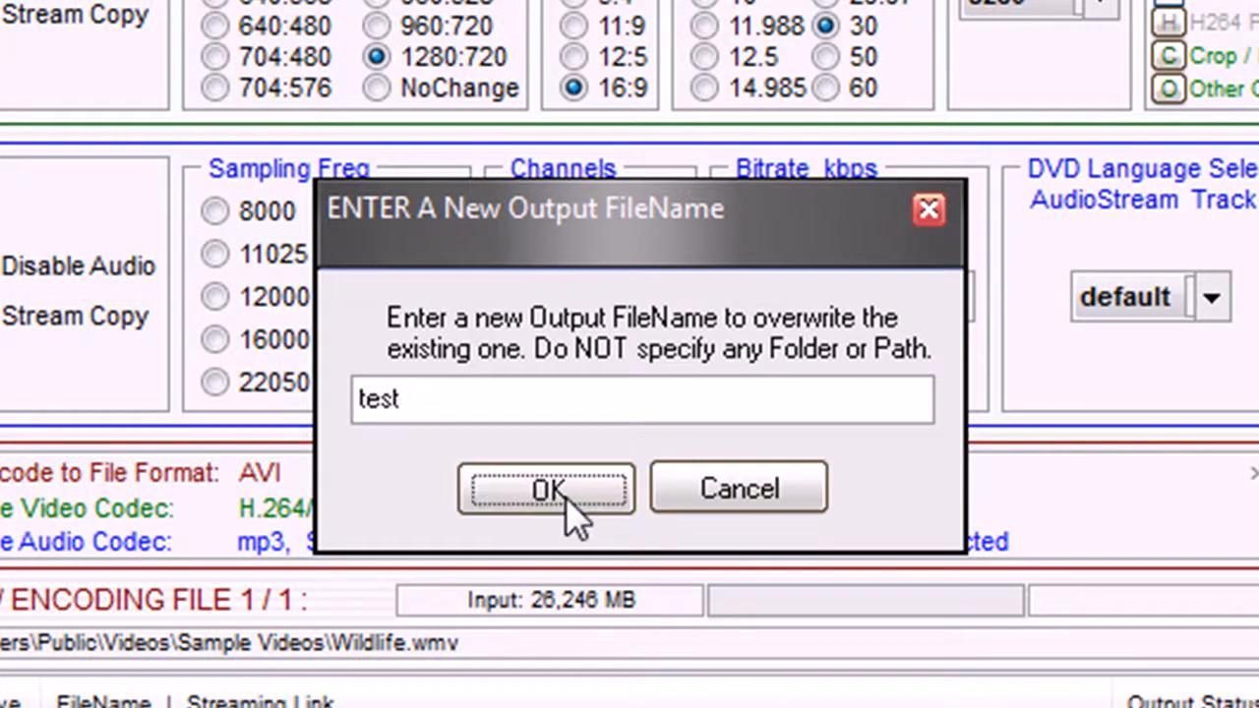
{"action": "left_click", "coordinate": [547, 488]}
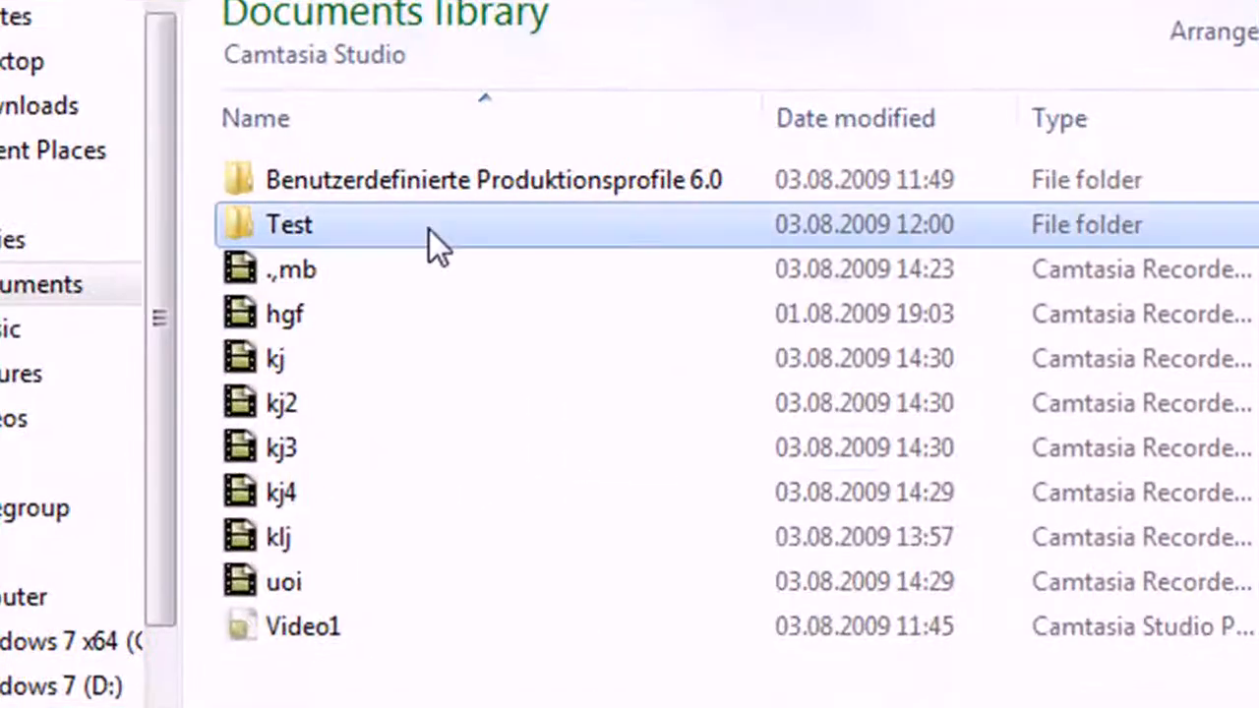
Open the Test folder and select the original 255,108 KB Test clip.
{"action": "double_click", "coordinate": [287, 225]}
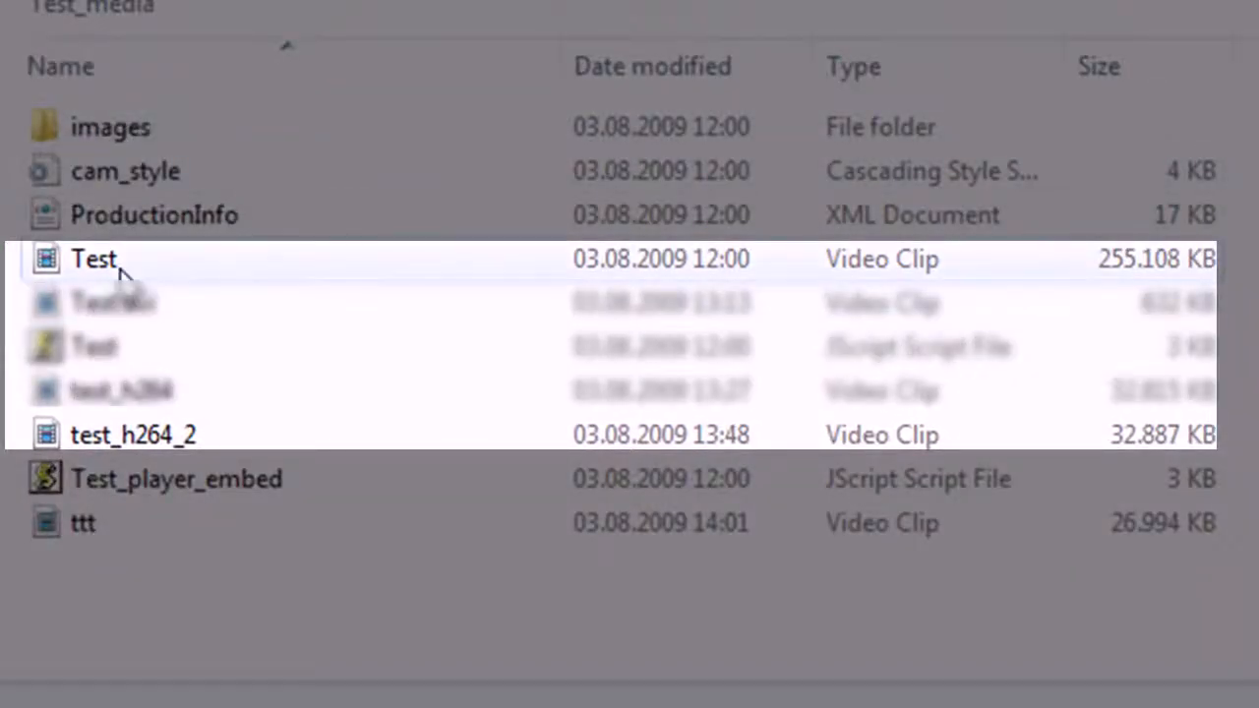
{"action": "left_click", "coordinate": [94, 257]}
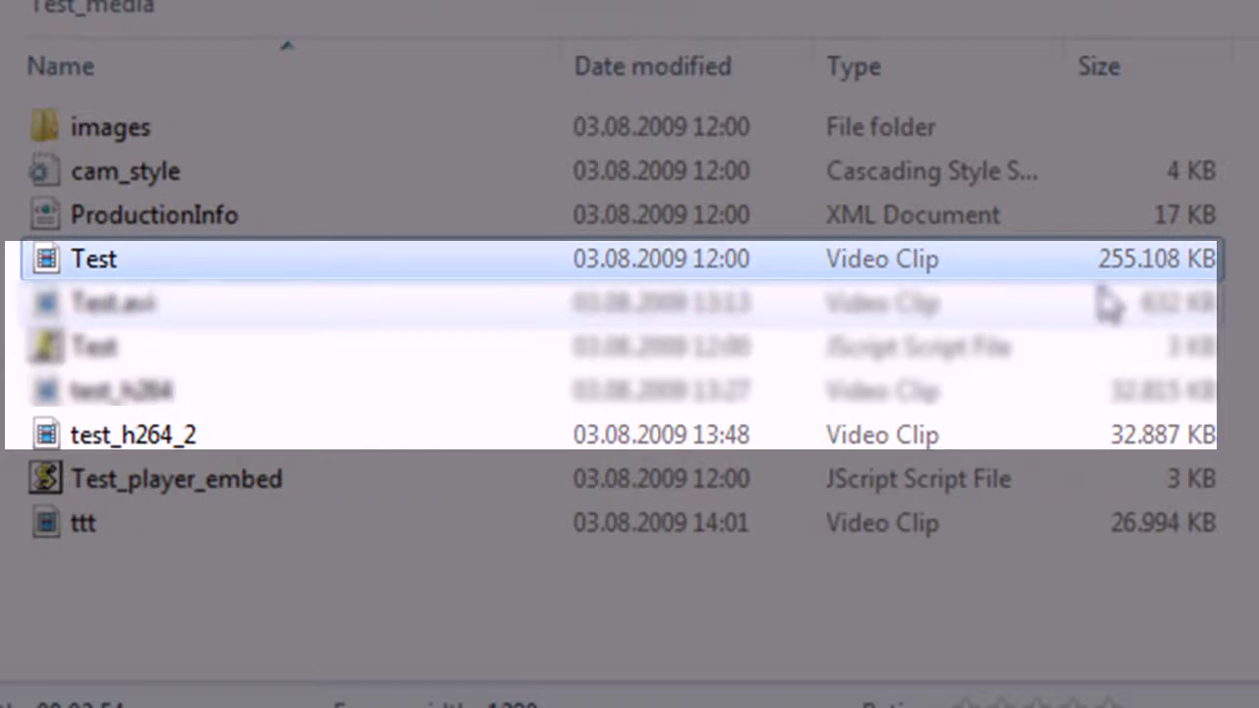
{"action": "mouse_move", "coordinate": [1223, 280]}
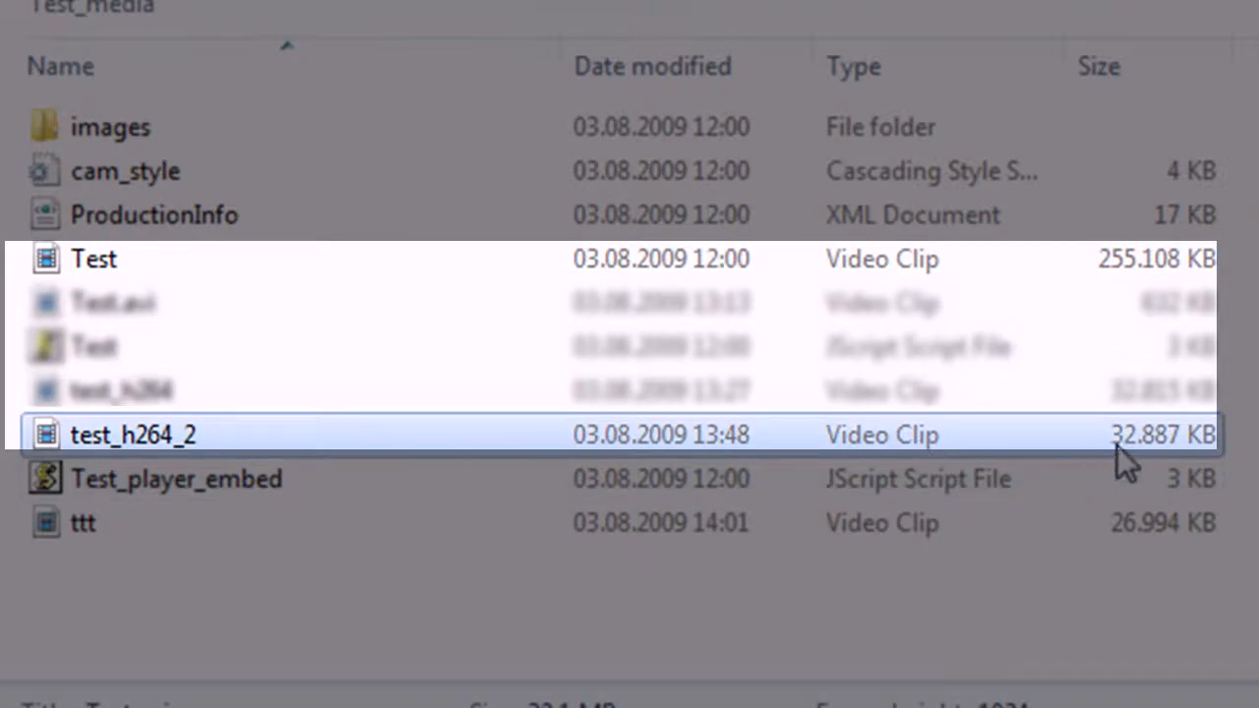
{"action": "mouse_move", "coordinate": [1243, 448]}
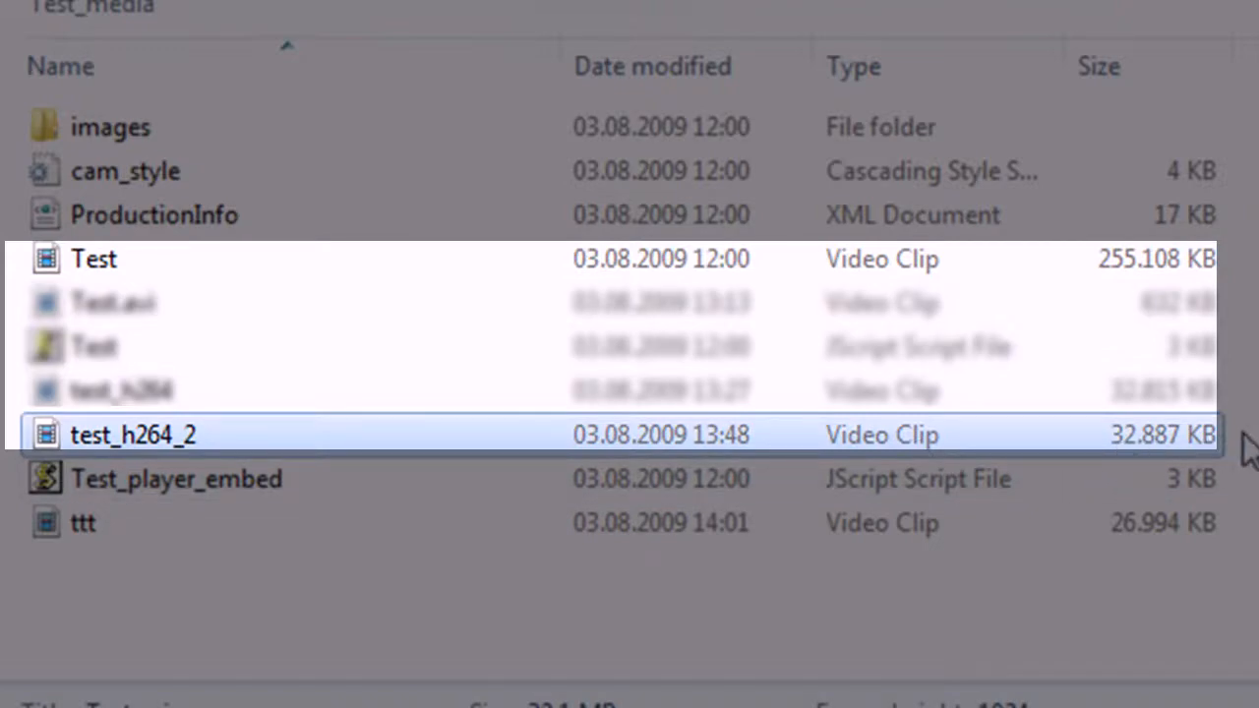